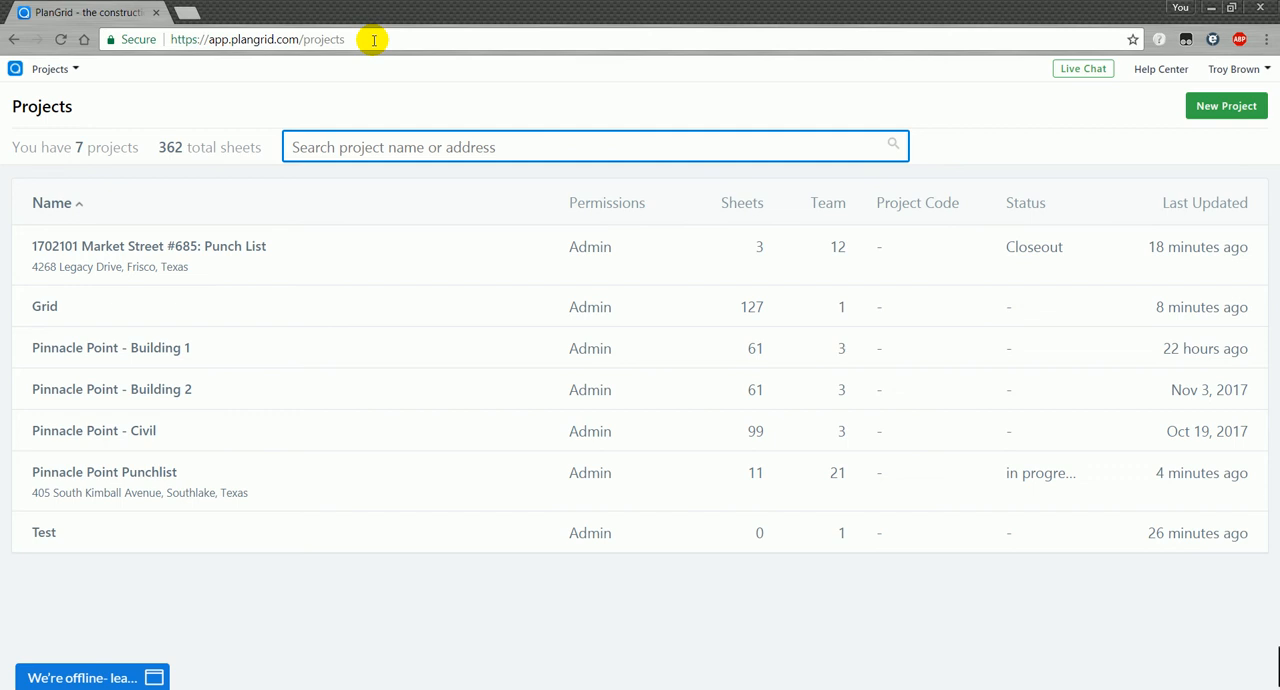
- Open the Pinnacle Point Punchlist project and go to its Issues Overview
click(104, 471)
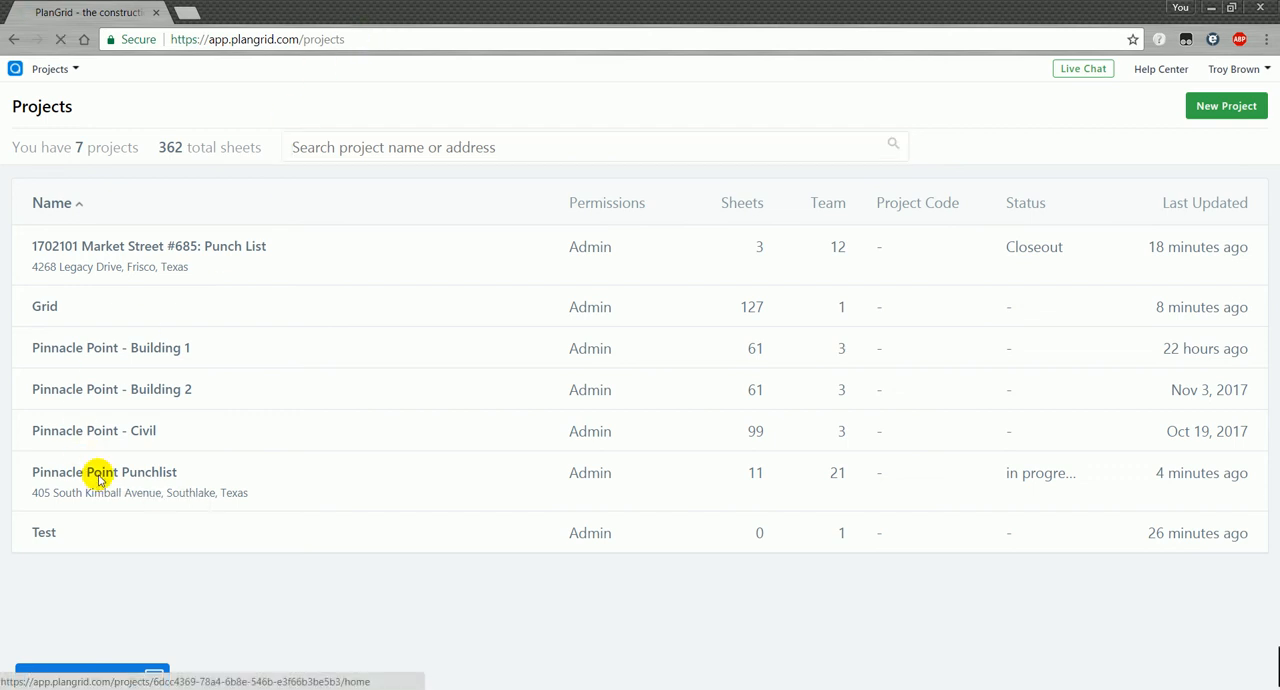
click(104, 471)
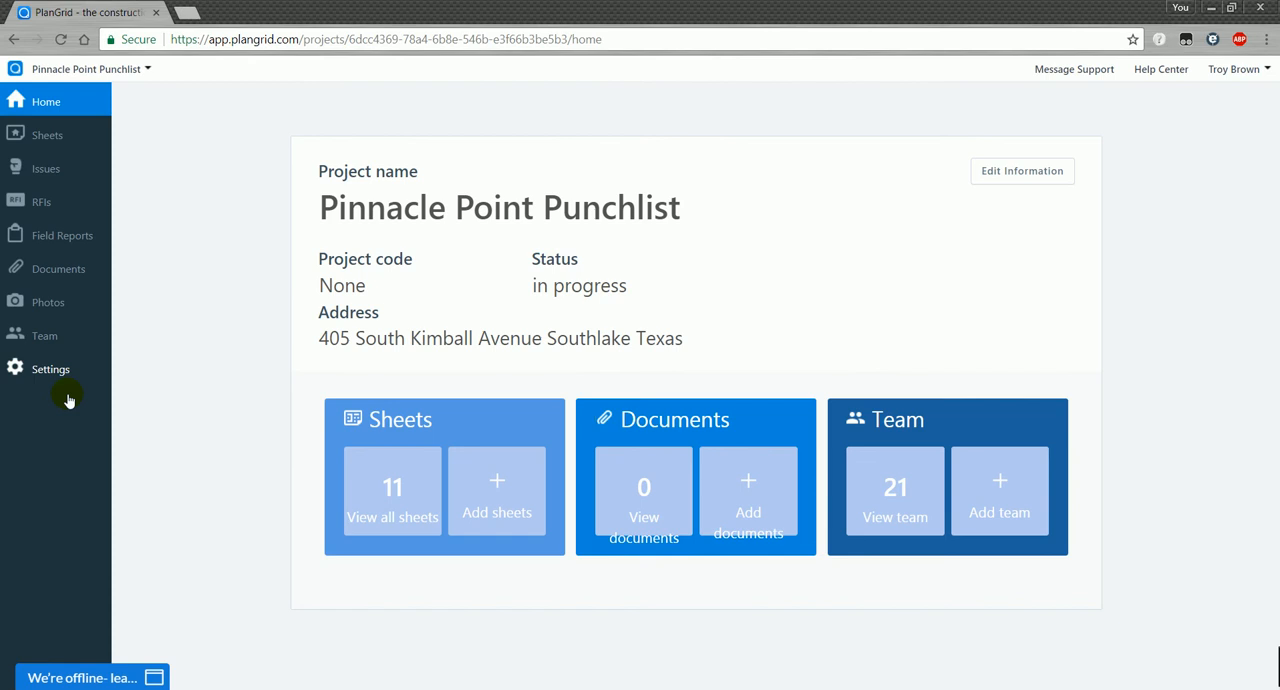
mouse_move(58, 268)
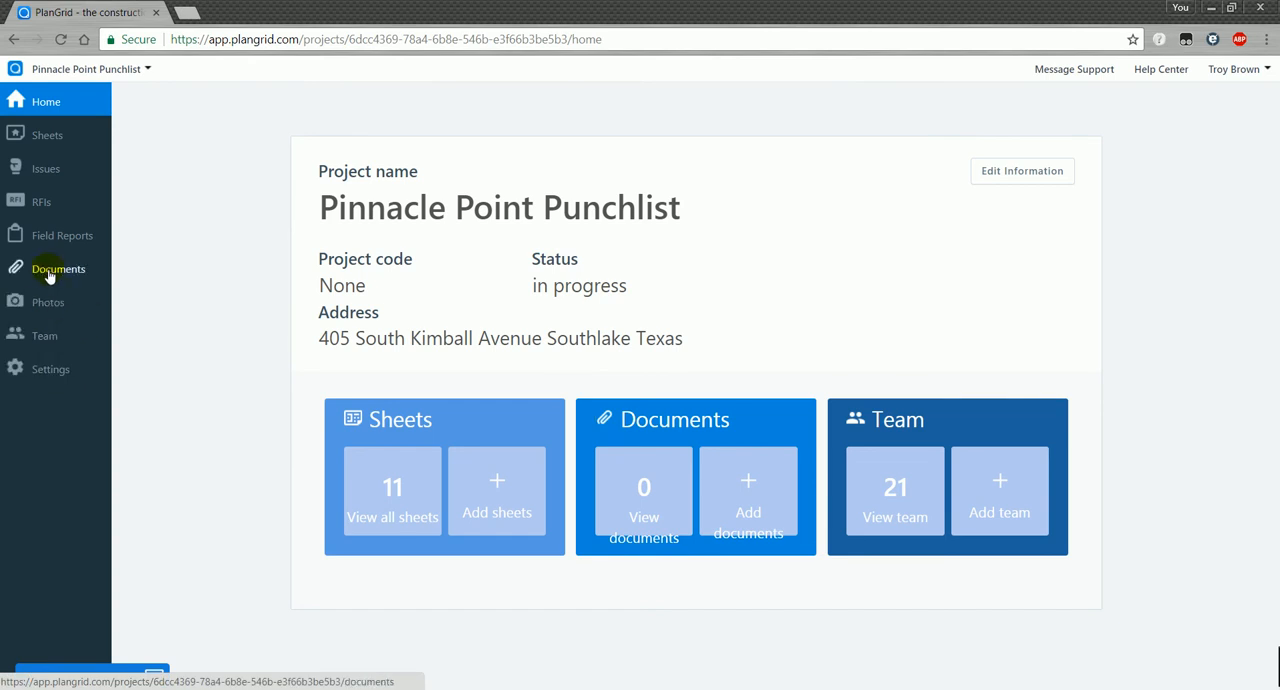
mouse_move(45, 168)
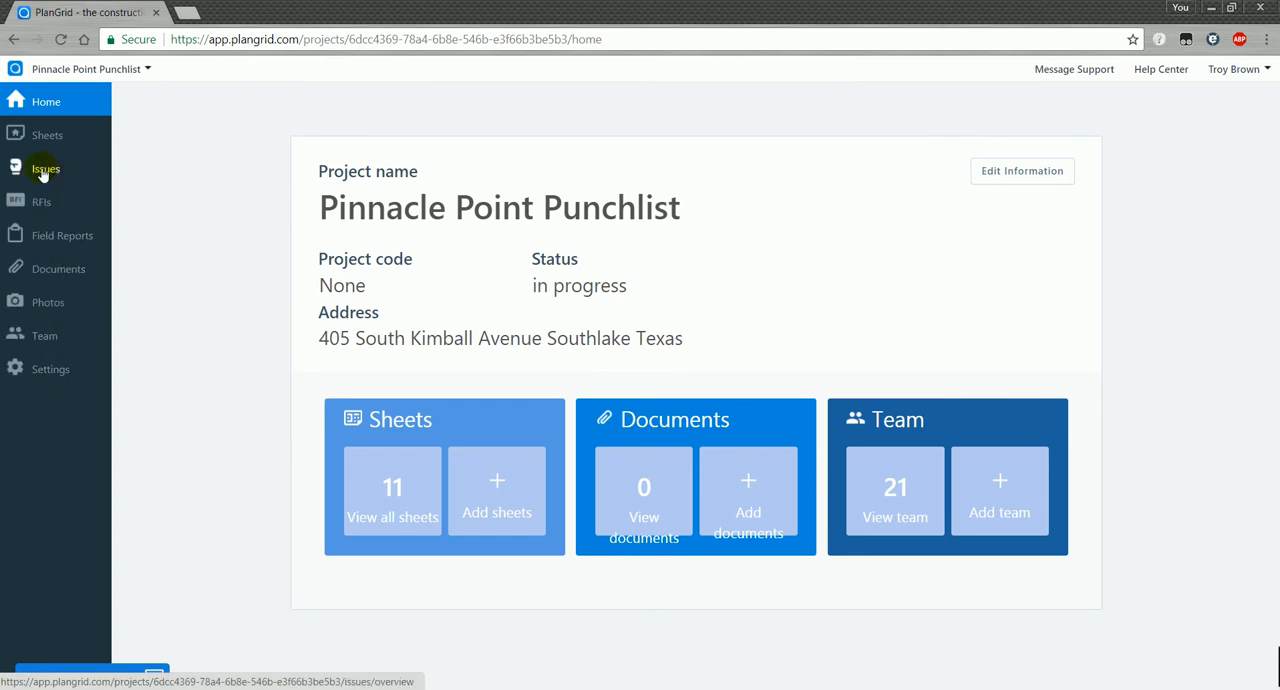
click(45, 168)
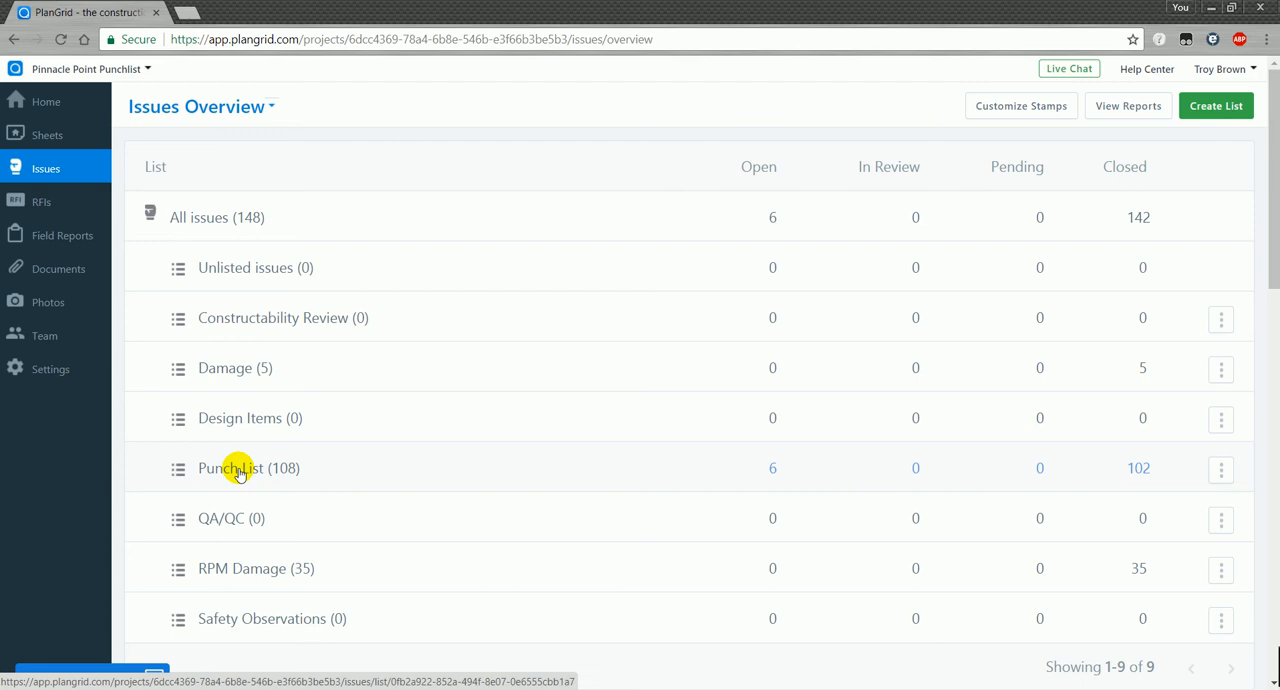
- Open the Punch List (108 issues) and scroll through its issues
click(240, 468)
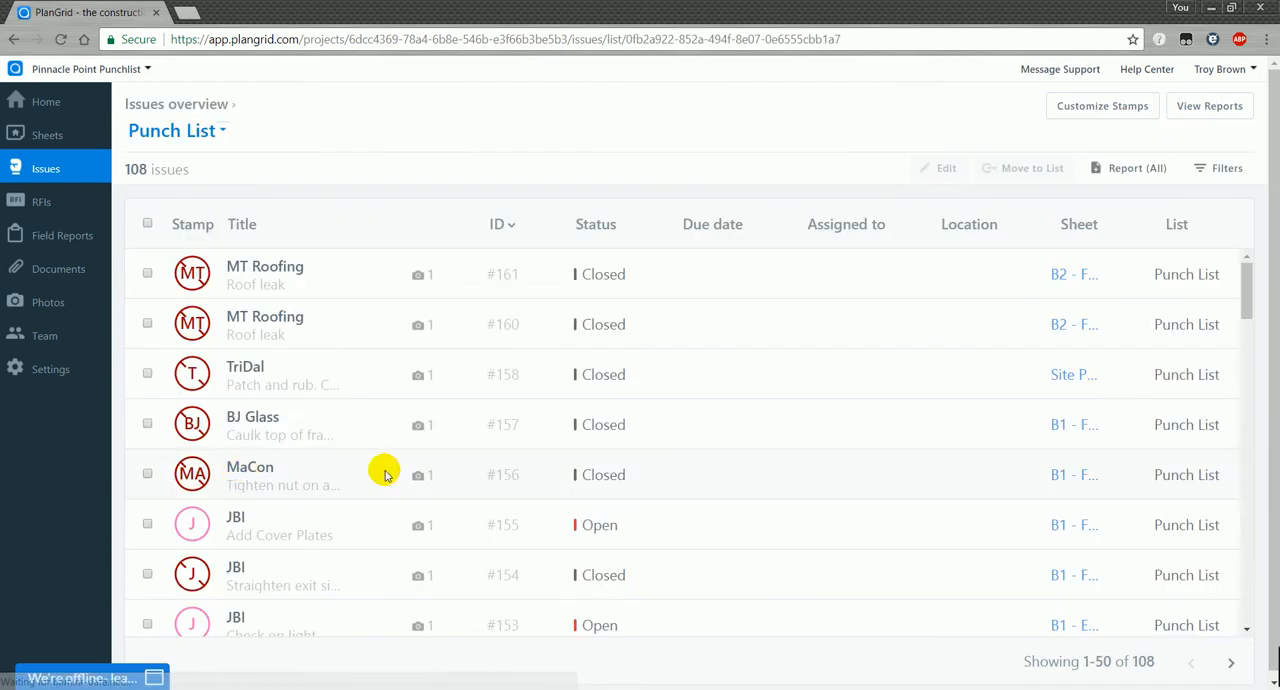
scroll(down, 3)
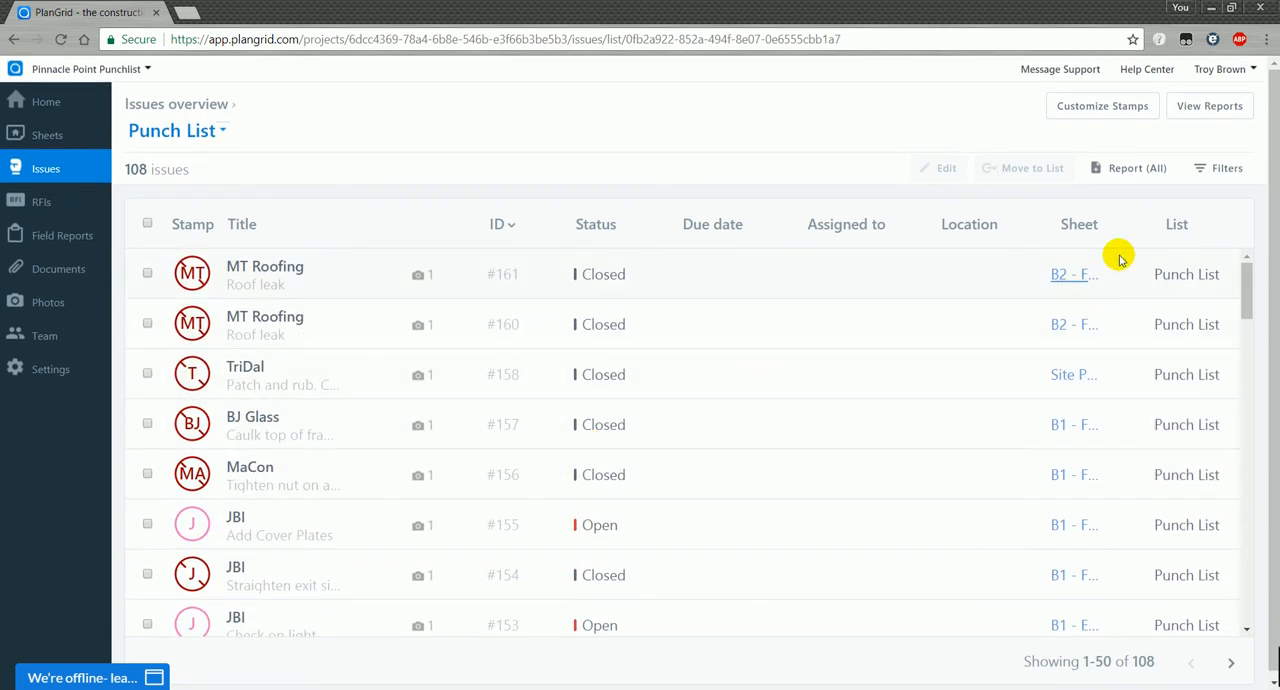
mouse_move(357, 395)
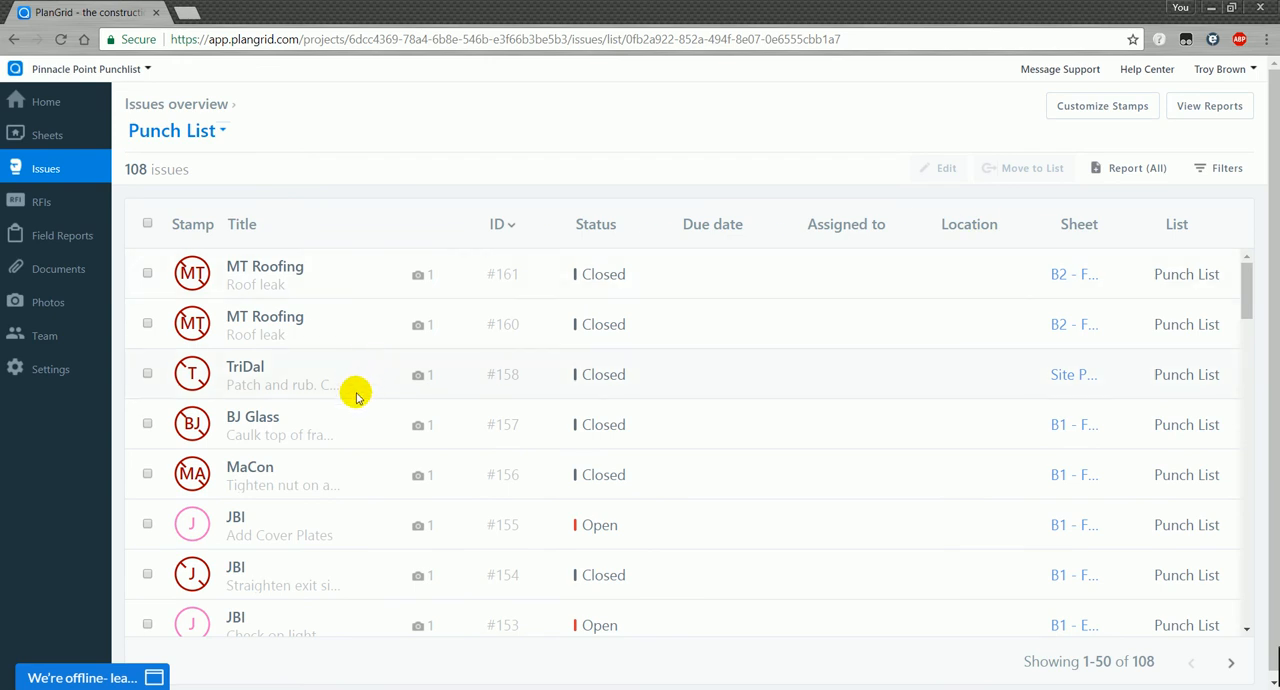
mouse_move(275, 285)
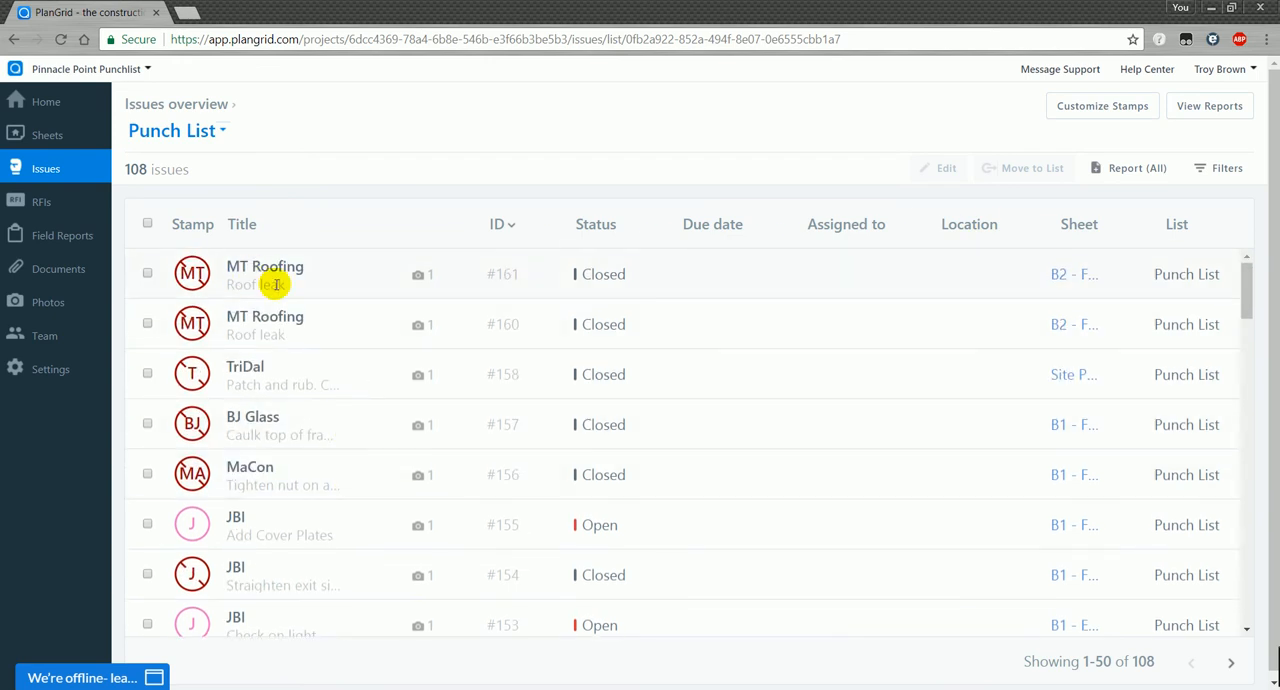
mouse_move(372, 285)
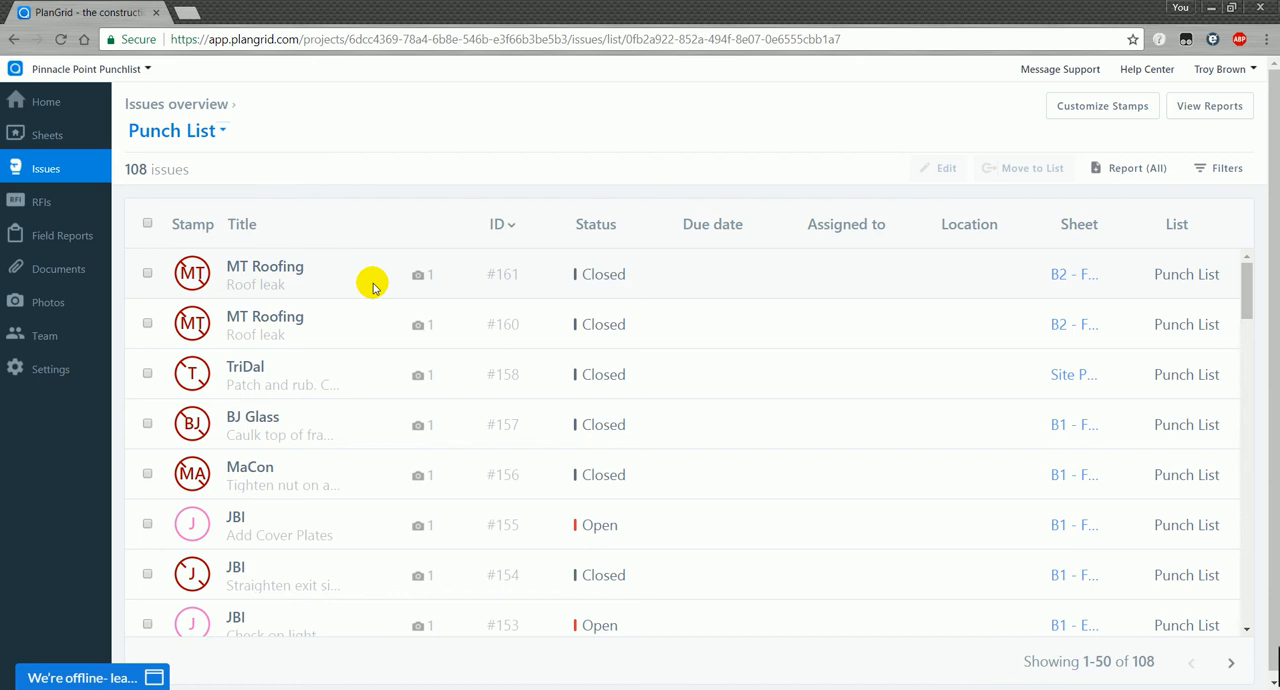
mouse_move(1123, 197)
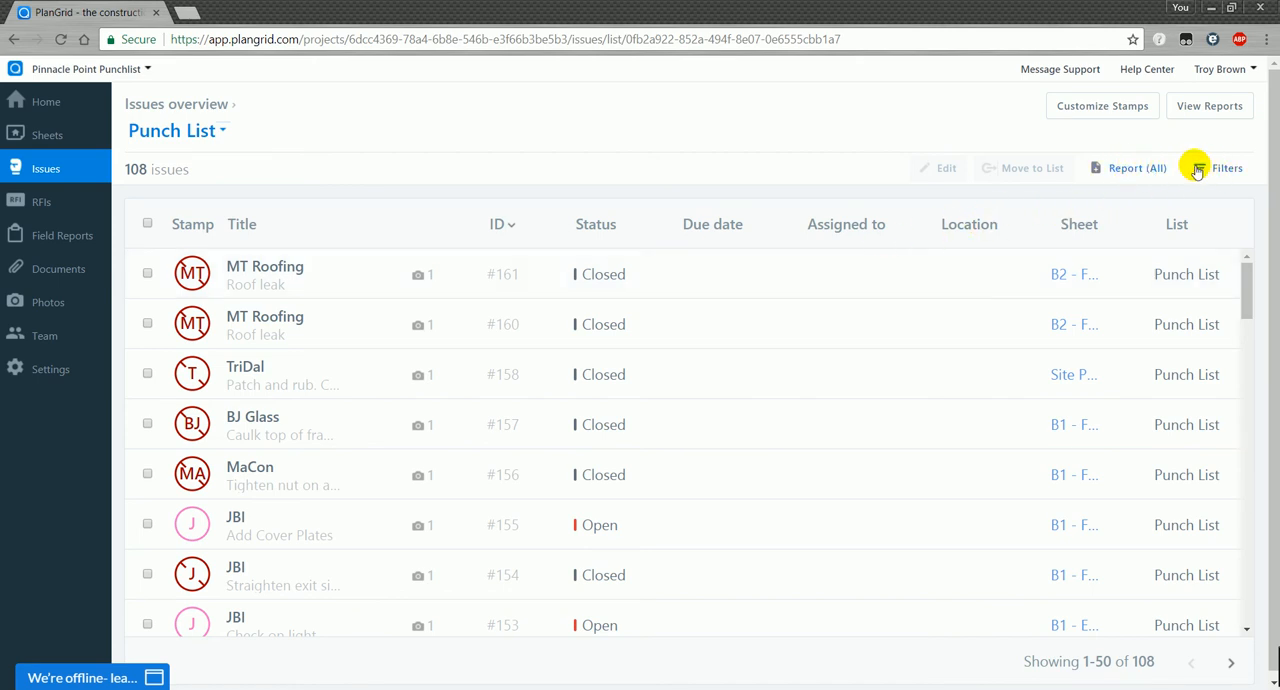
- Filter issues to the MT Roofing stamp, trying then removing Open and In Review status filters
click(1226, 167)
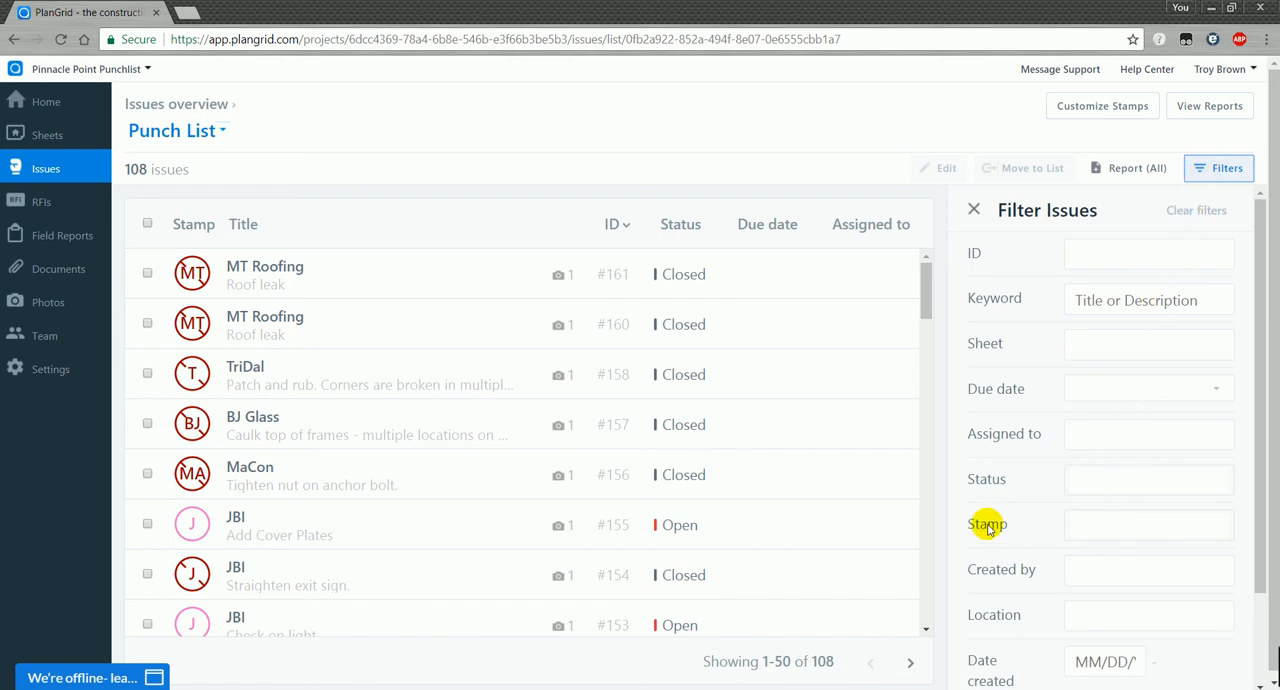
click(1148, 524)
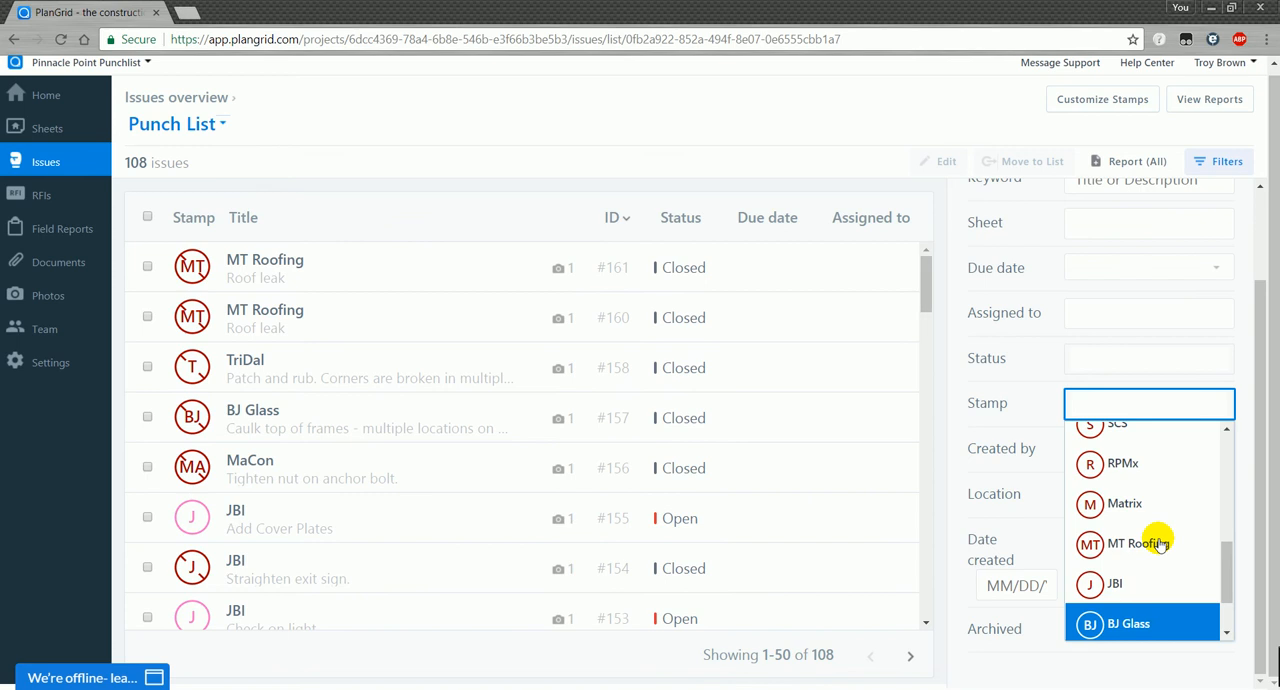
click(1136, 543)
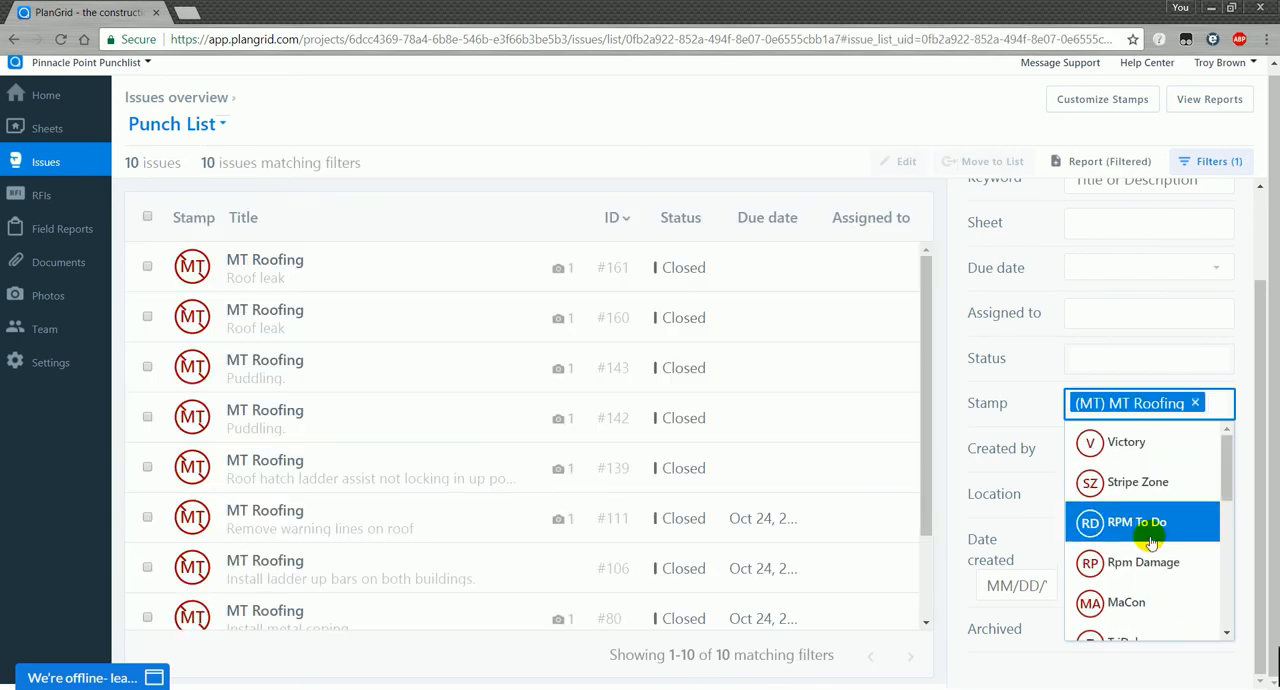
scroll(down, 3)
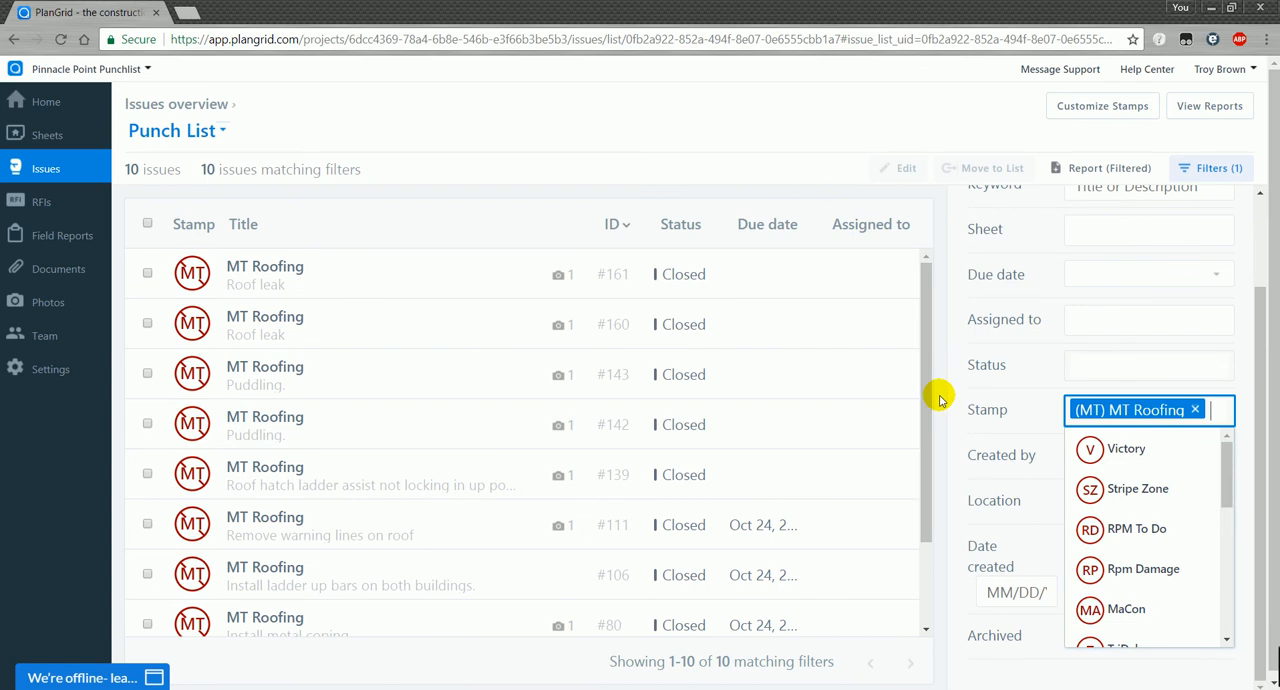
mouse_move(1087, 364)
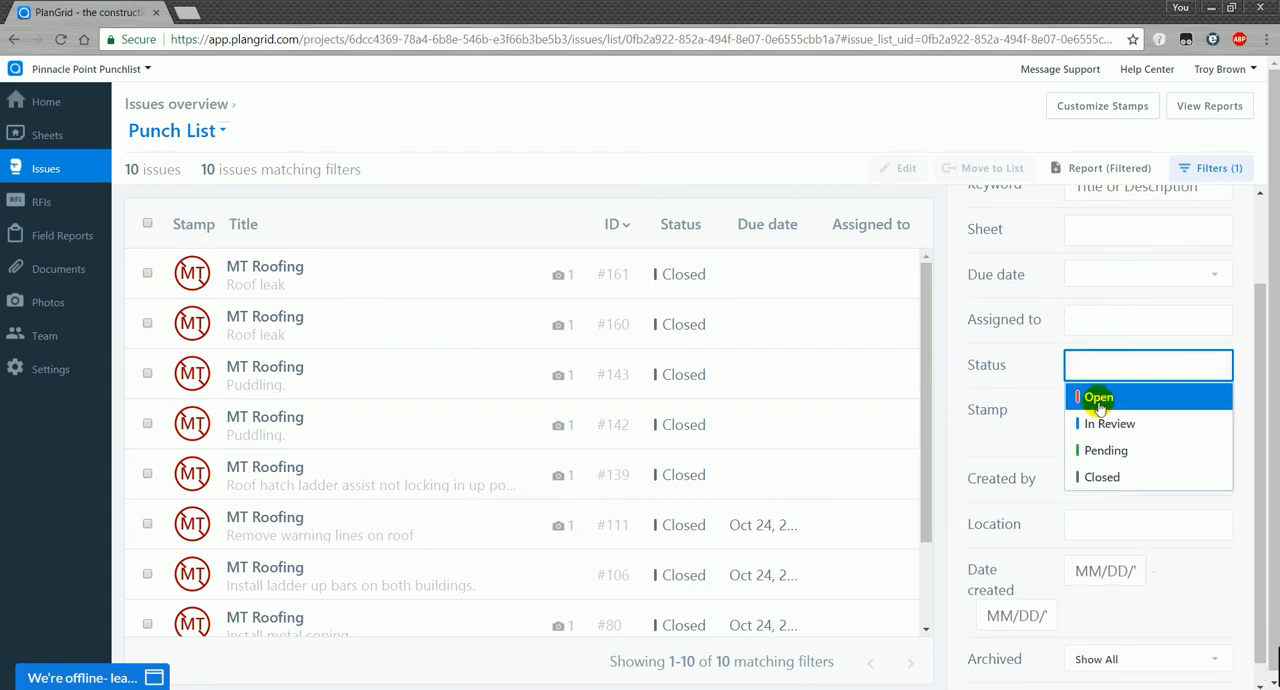
click(1098, 397)
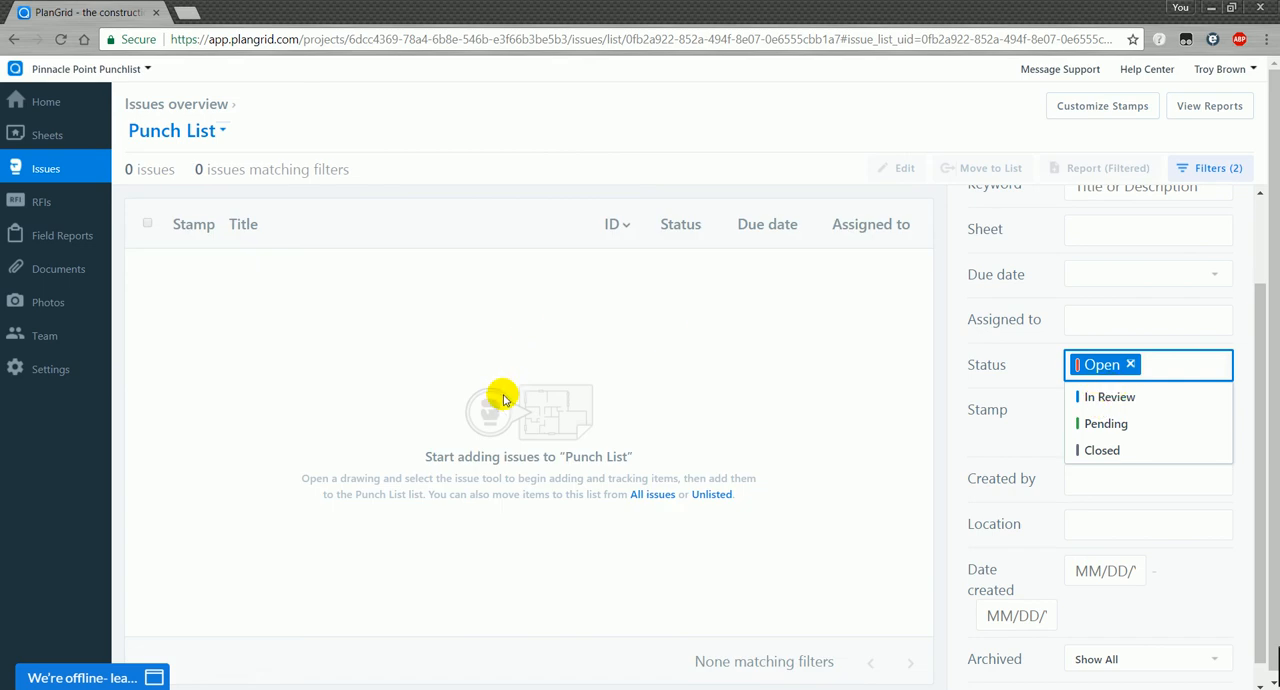
click(1109, 396)
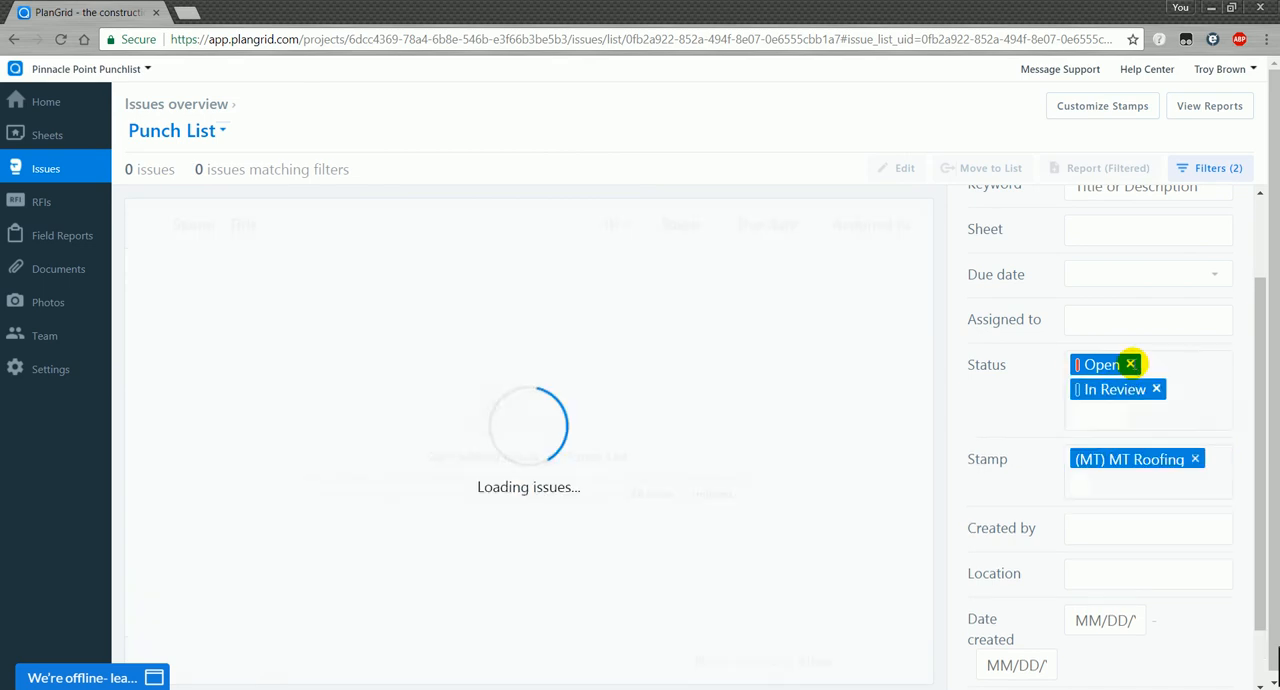
click(1131, 364)
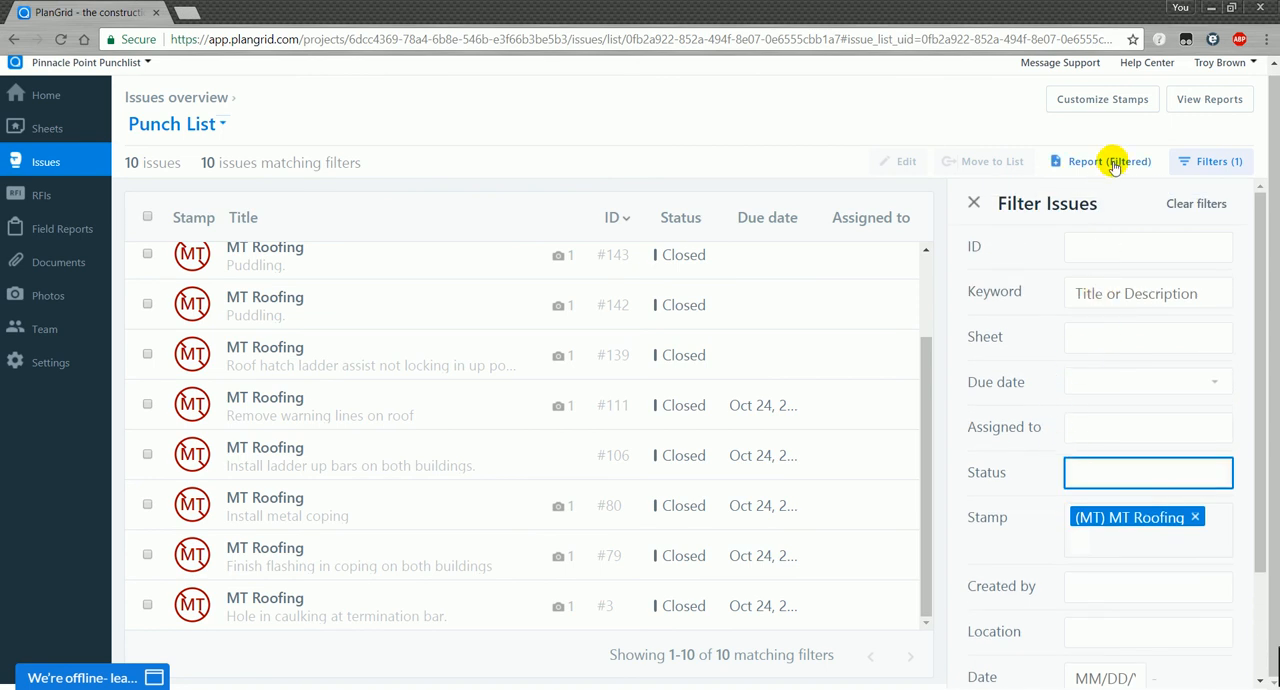
- Create a filtered PDF report named 'Pinnacle Point MT Roofing Punchlist' with the Ridgemont logo
click(1101, 161)
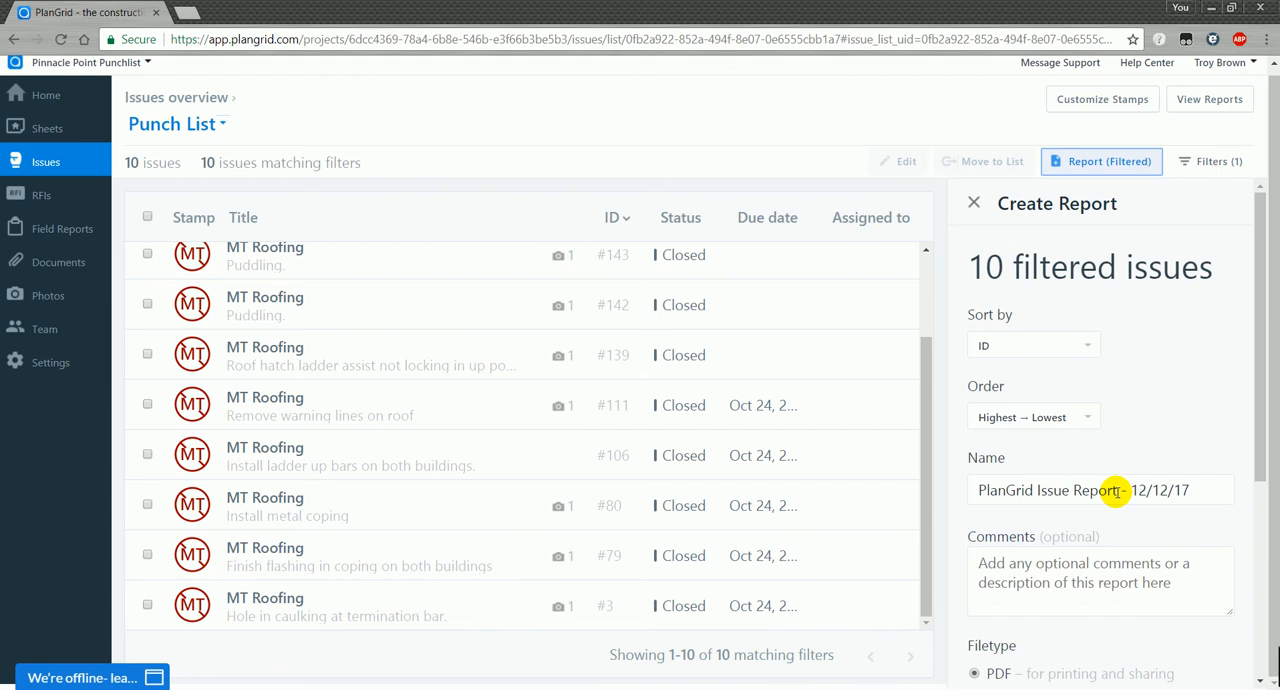
double_click(1047, 490)
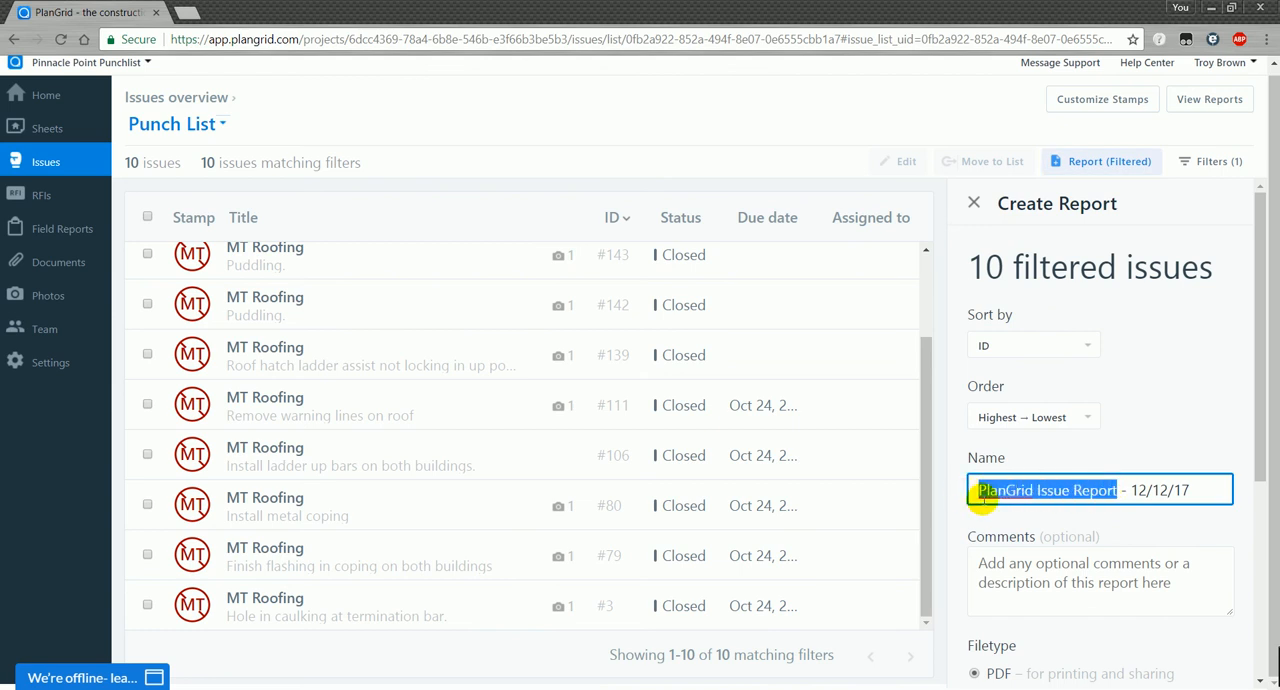
text(Pinnac)
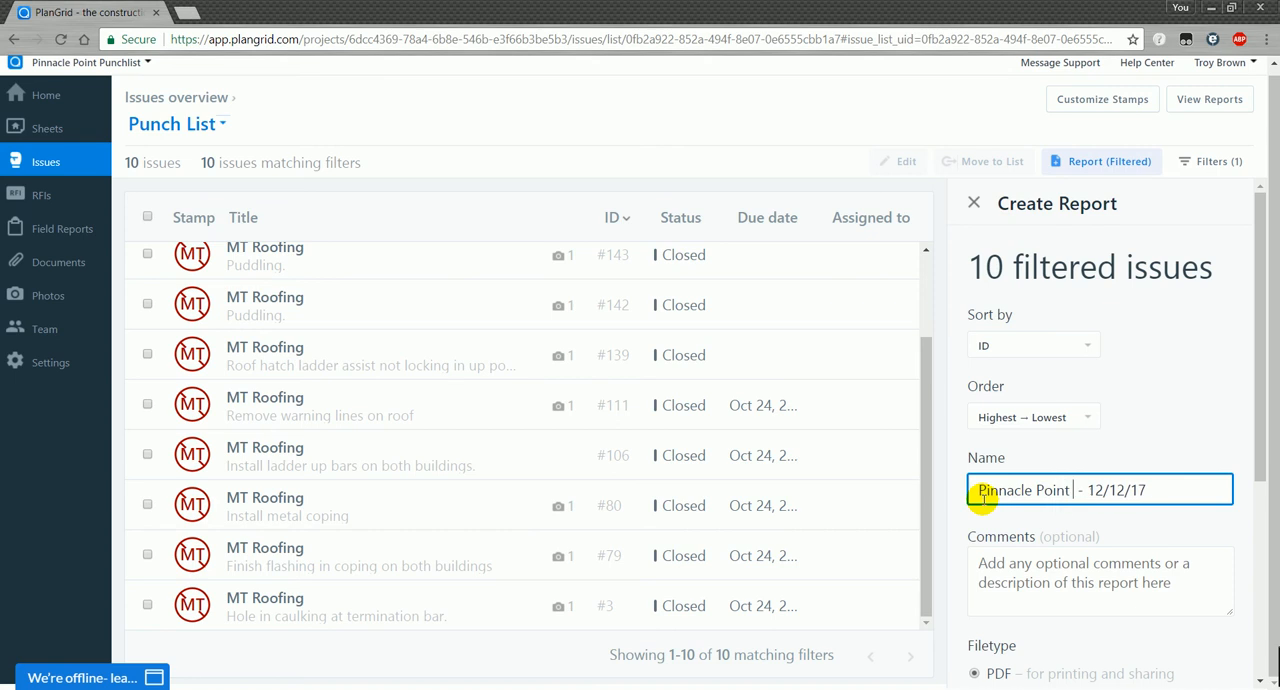
text(Punchlist)
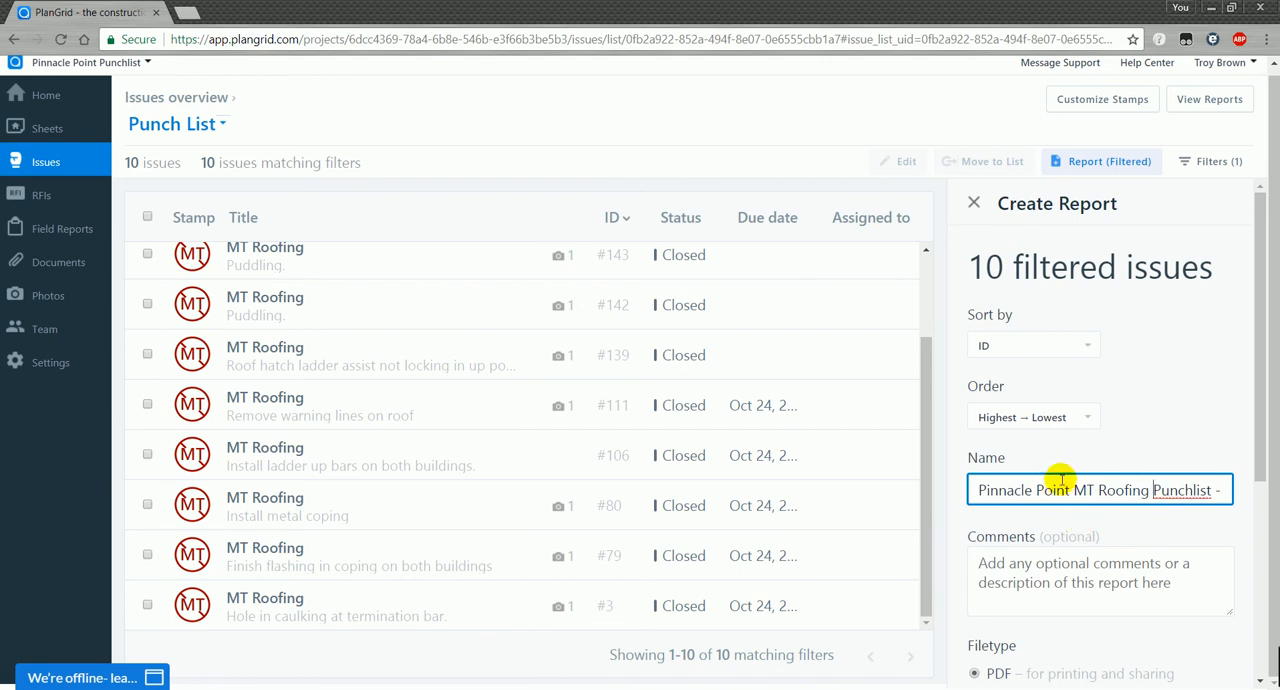
mouse_move(990, 385)
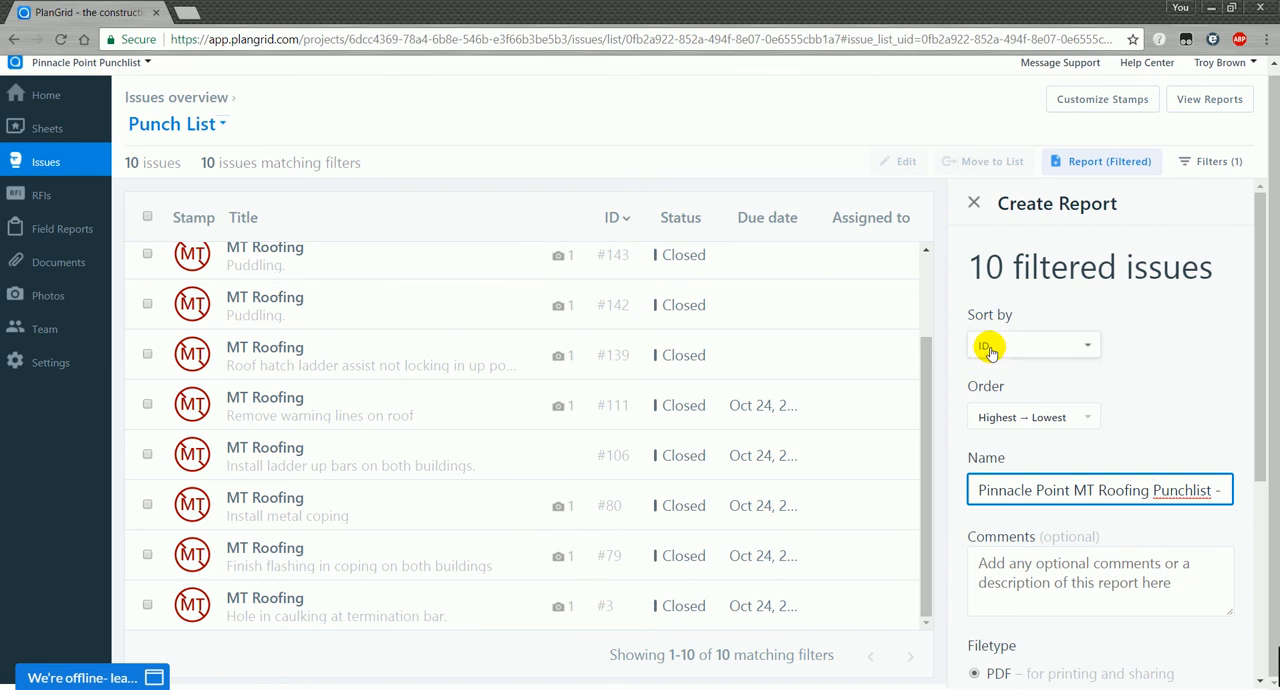
mouse_move(1024, 330)
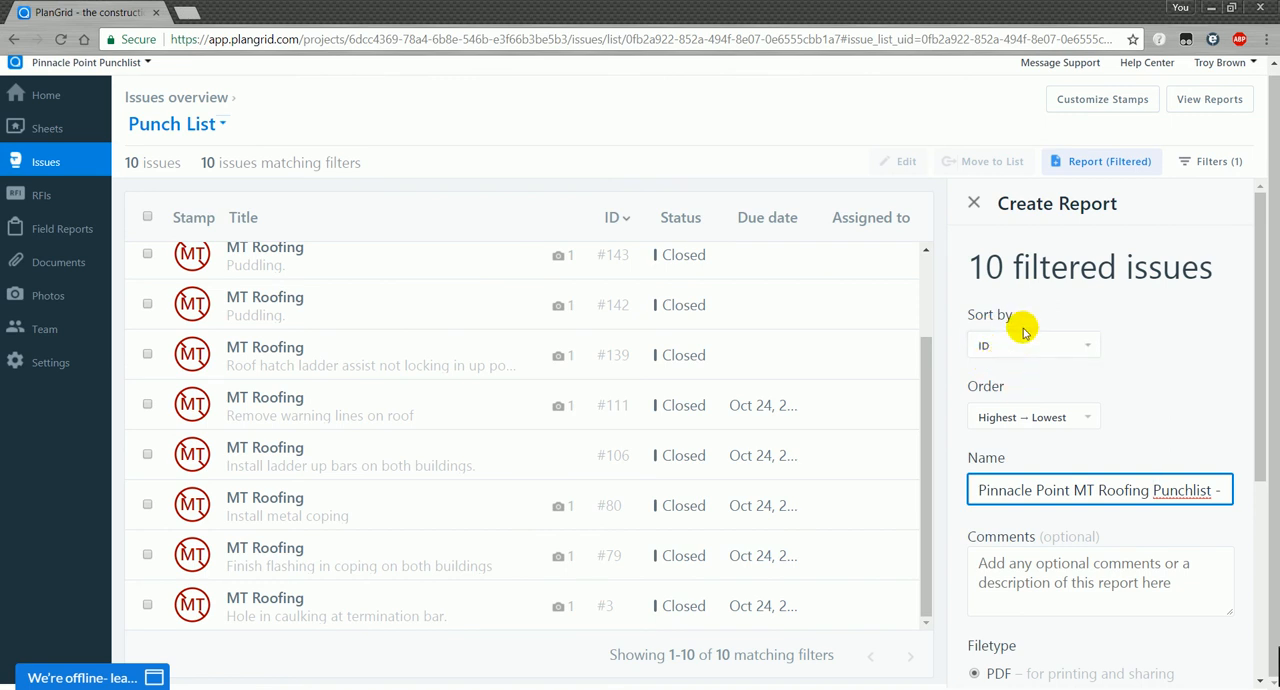
mouse_move(1023, 382)
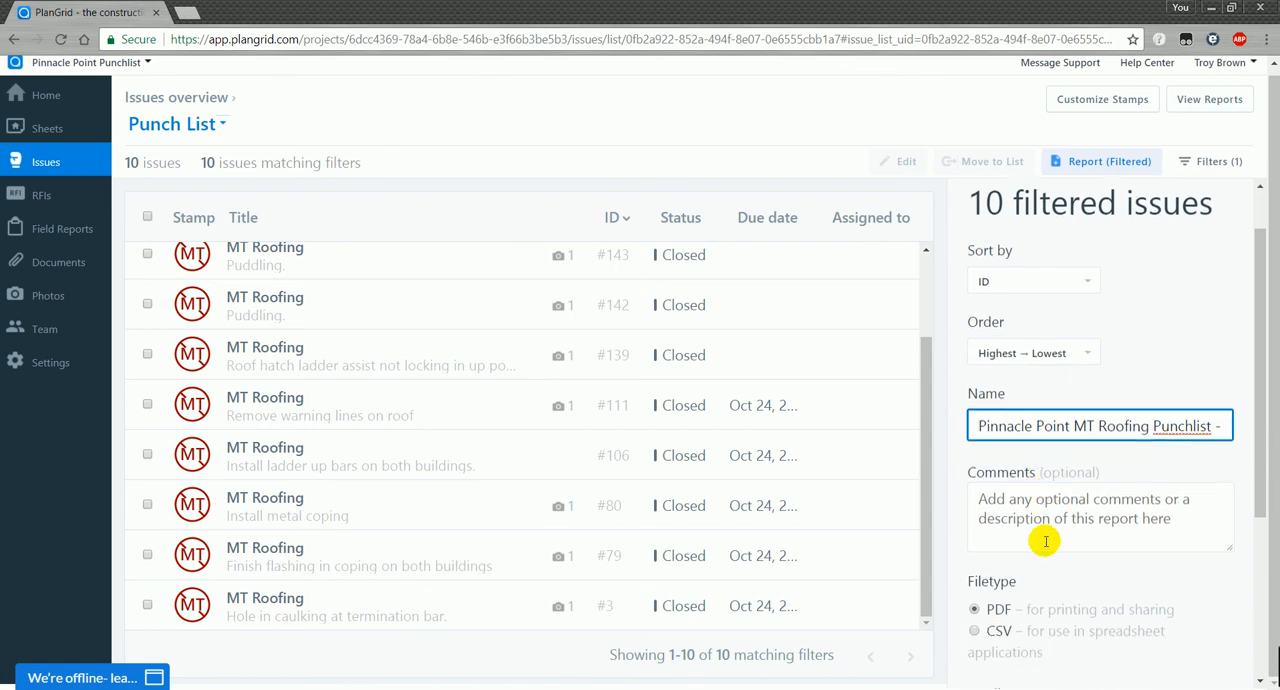
scroll(down, 3)
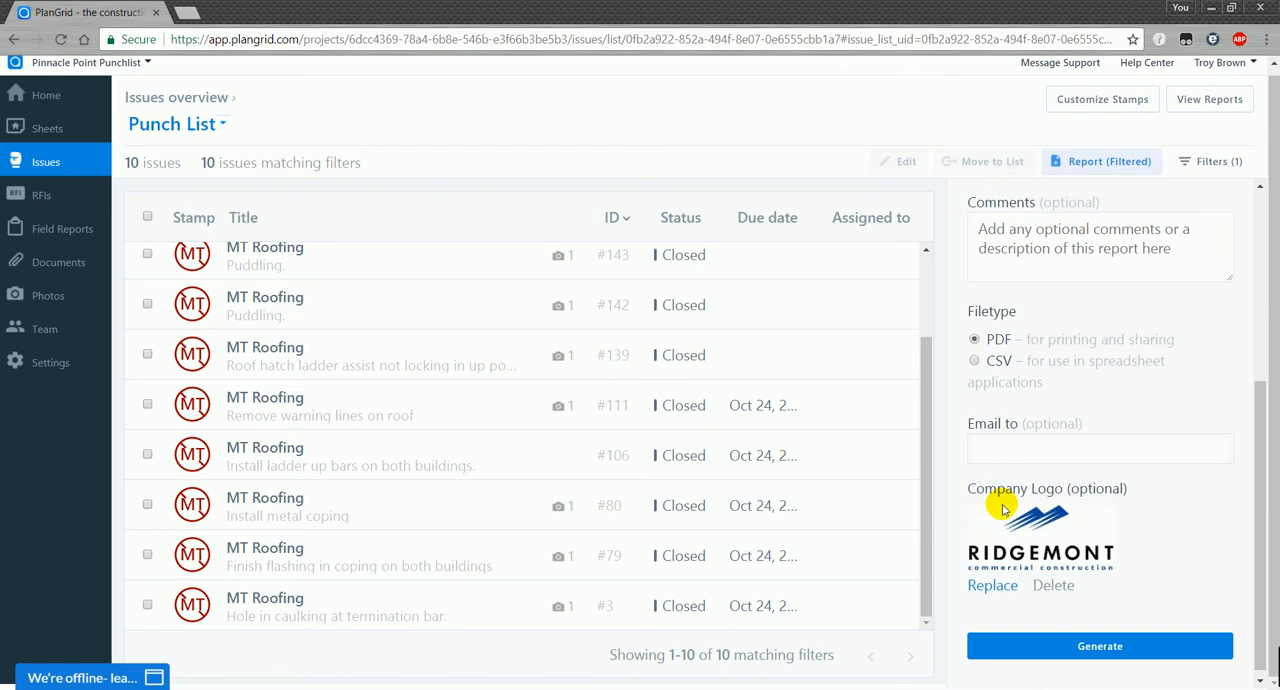
mouse_move(1073, 366)
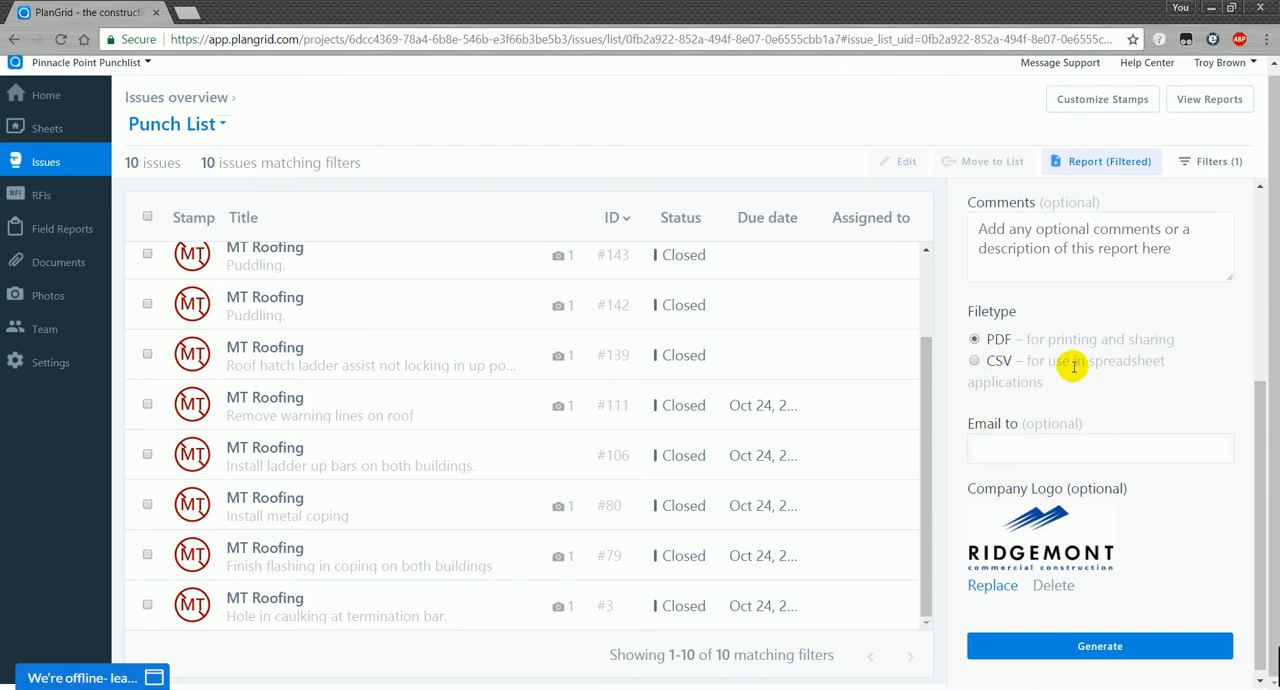
mouse_move(1058, 424)
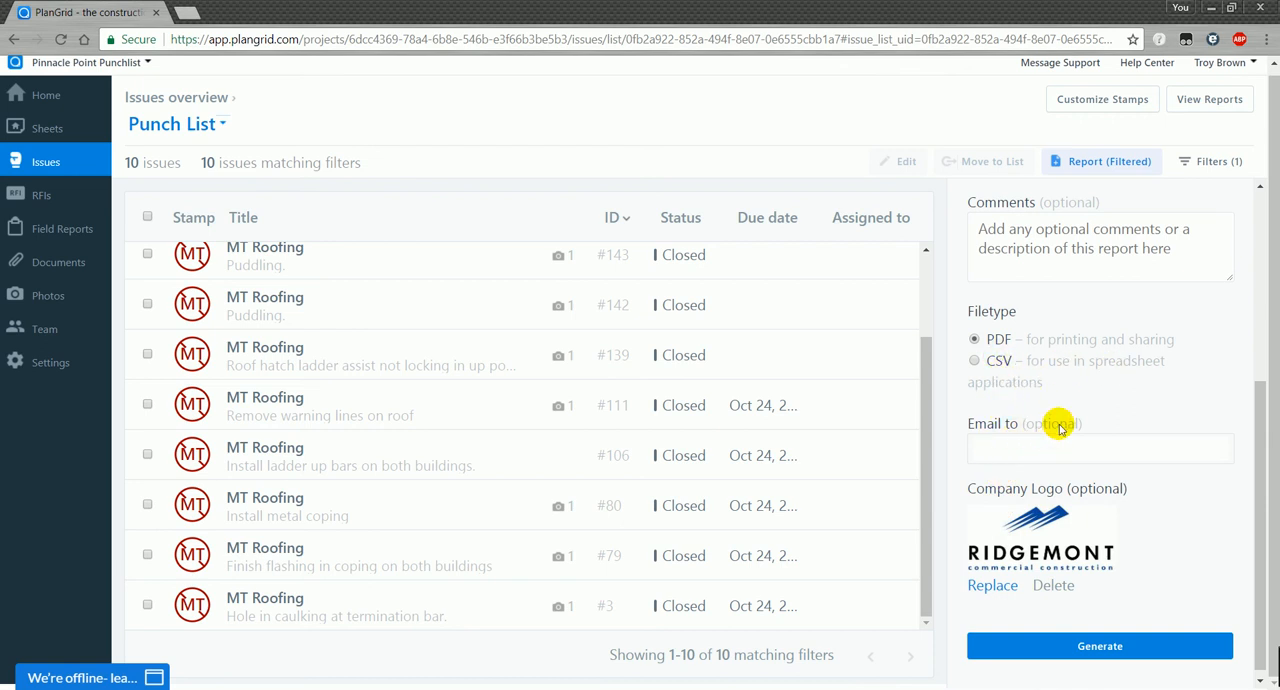
mouse_move(1048, 428)
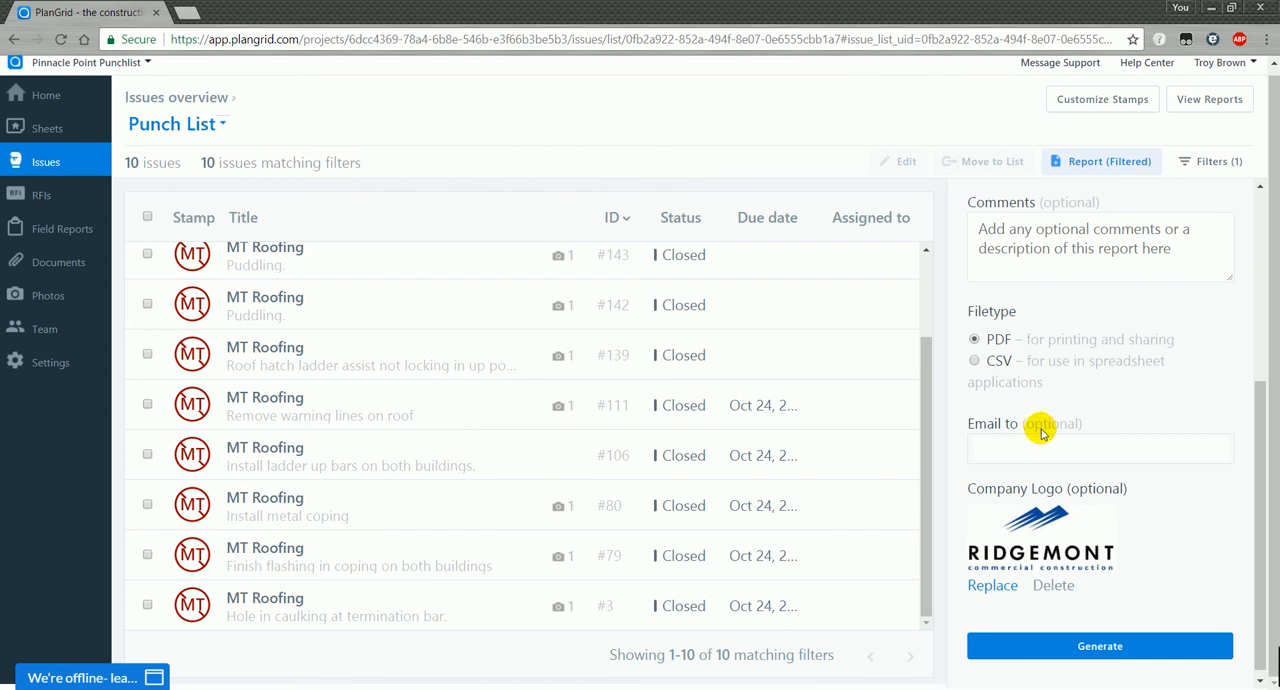
mouse_move(1082, 440)
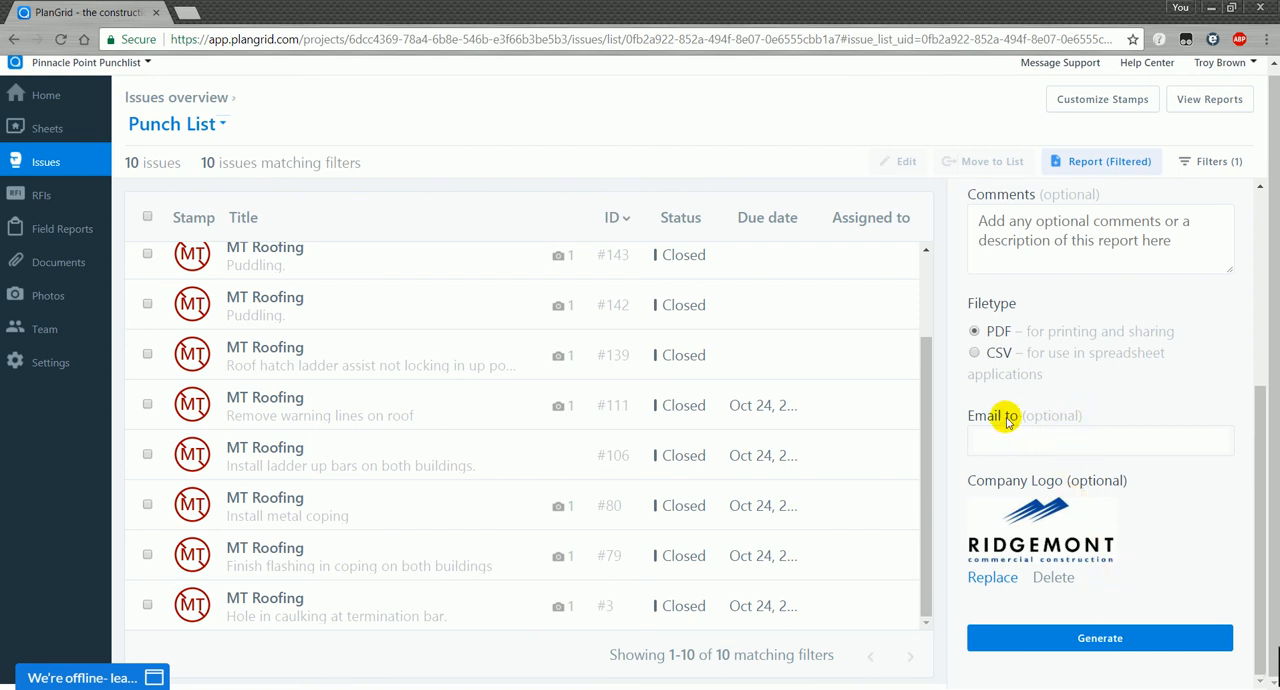
mouse_move(1033, 416)
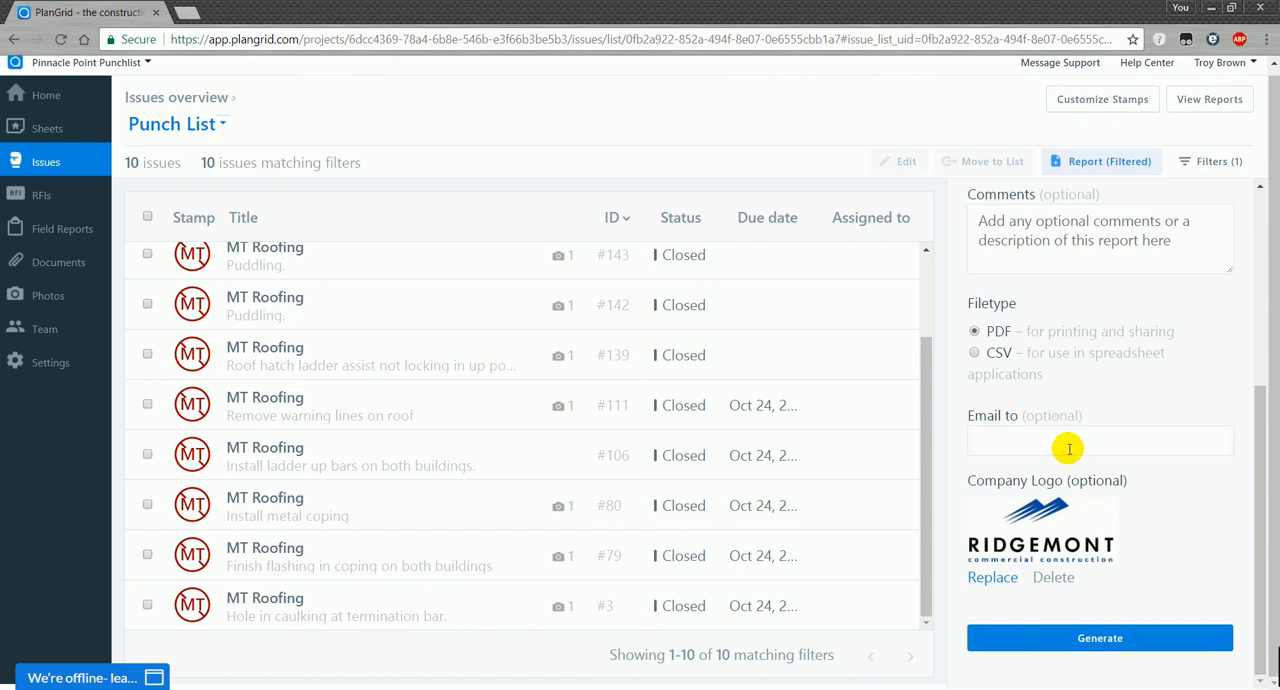
click(1099, 440)
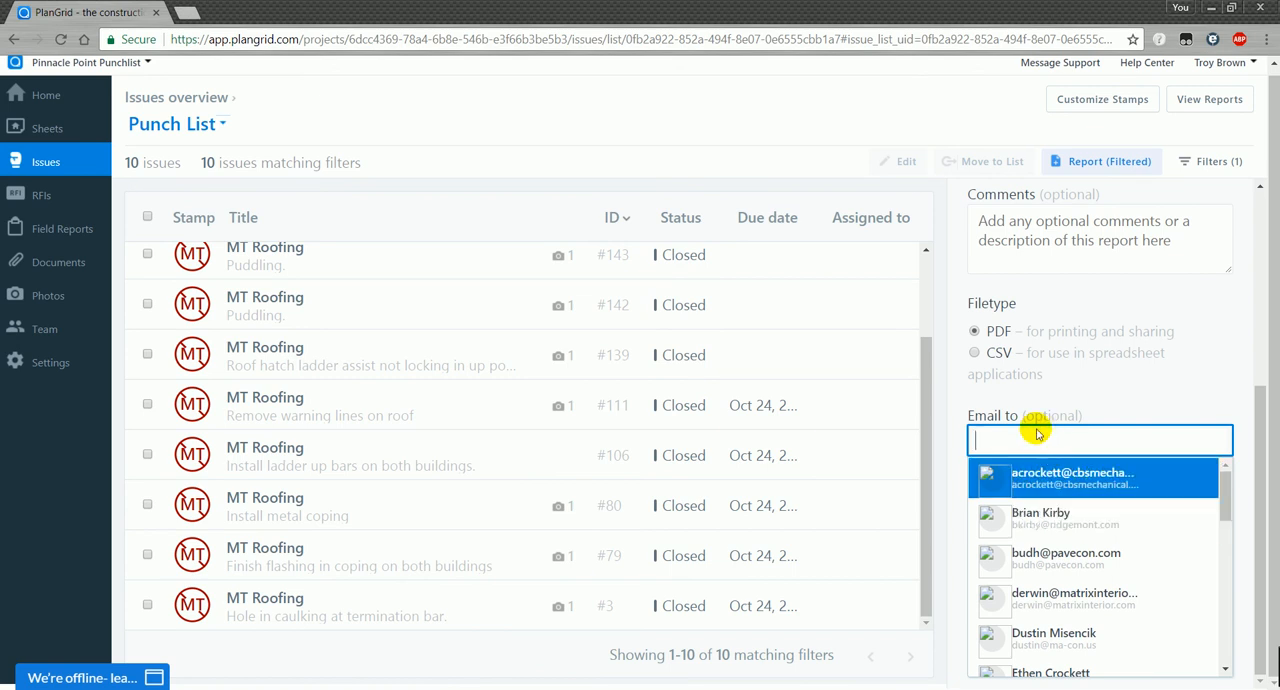
text(tb)
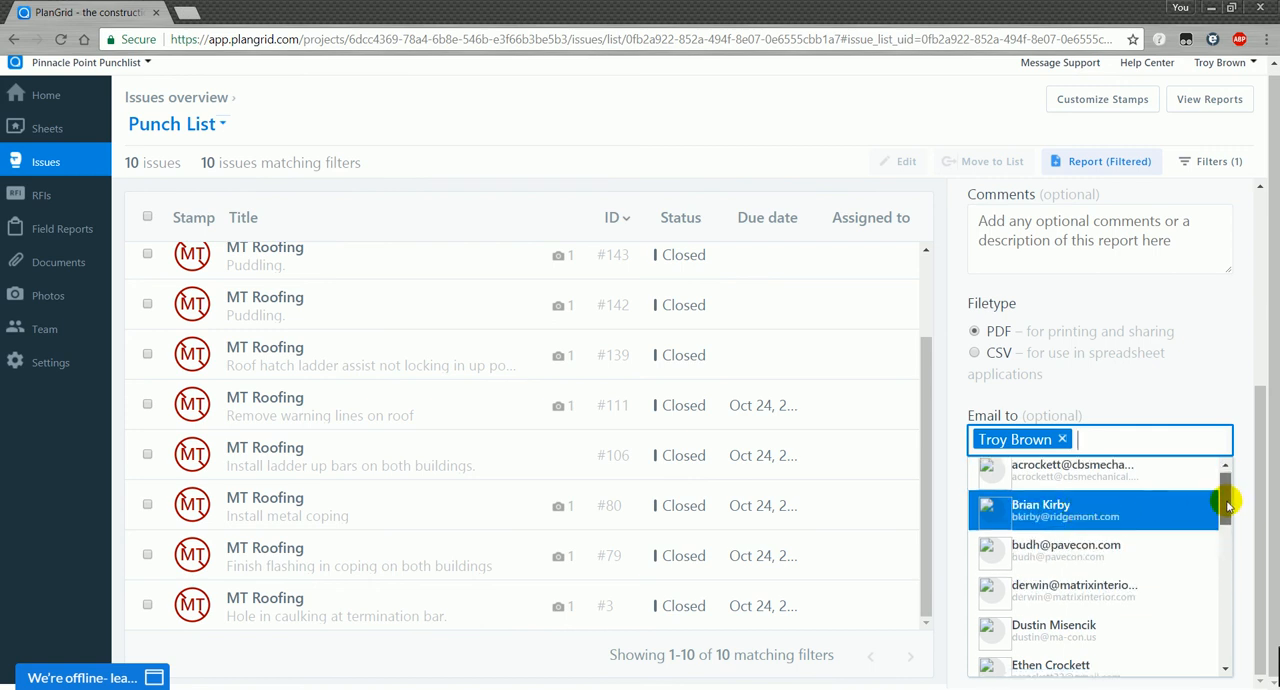
scroll(down, 3)
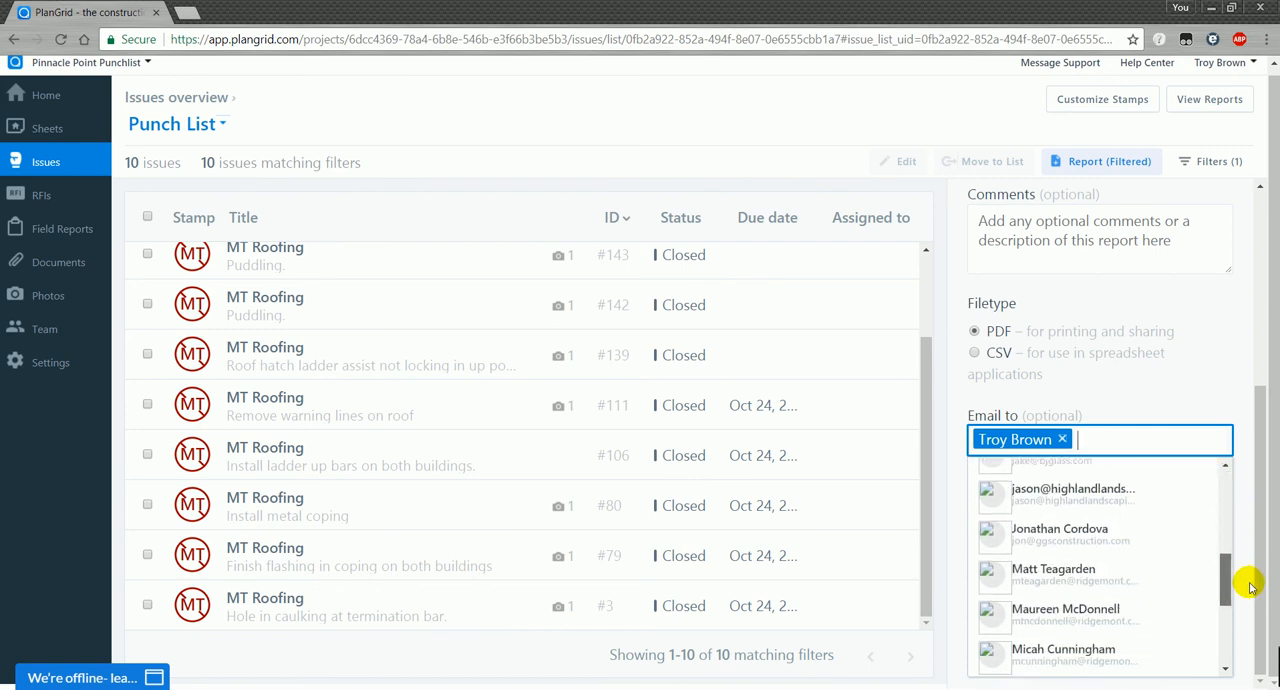
scroll(down, 3)
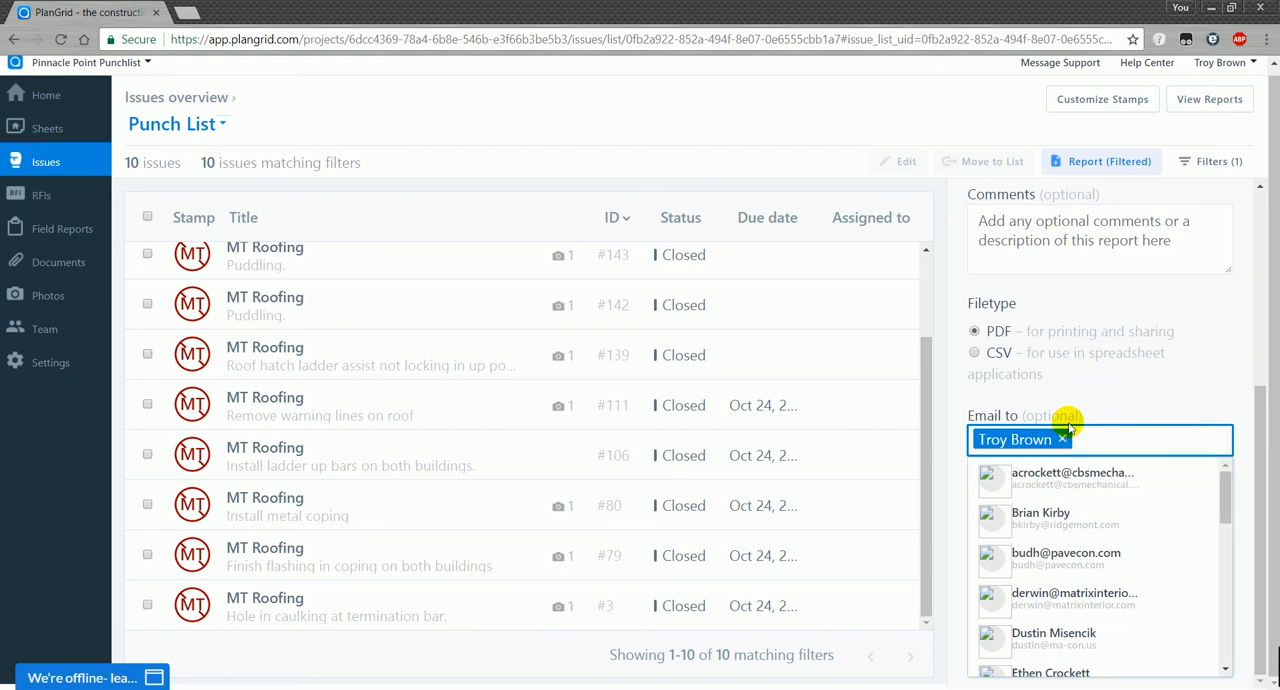
mouse_move(1096, 440)
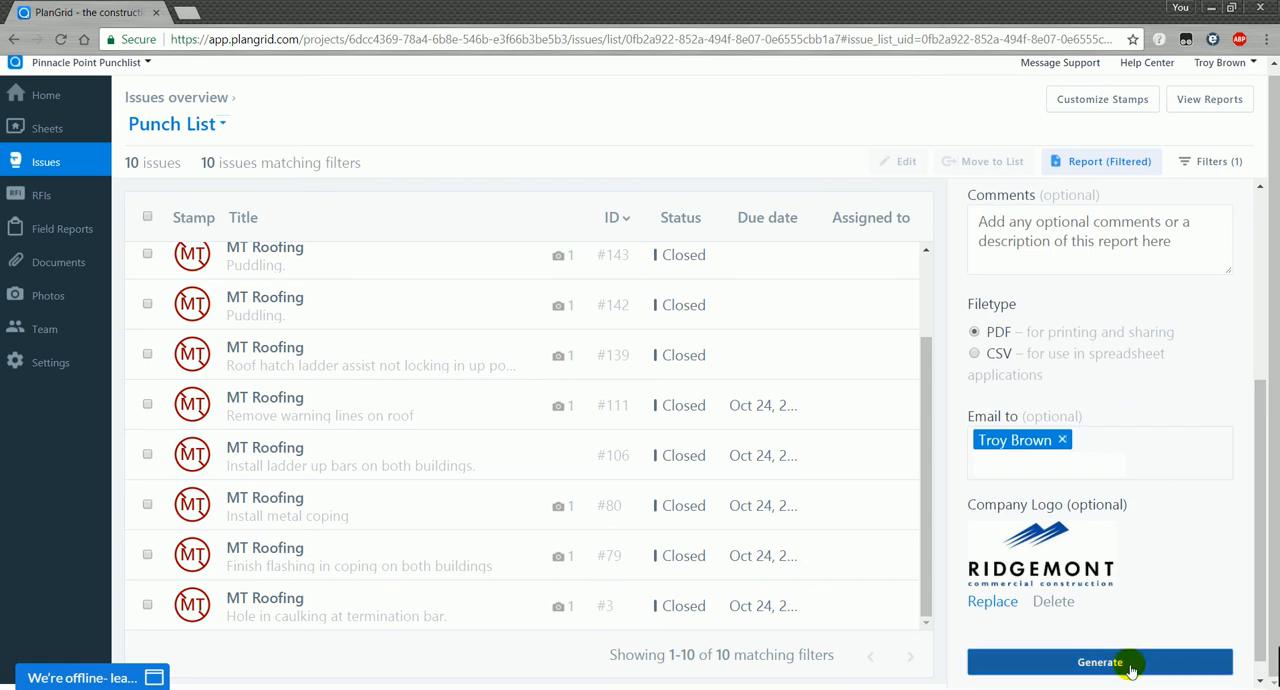
- Generate the 'Pinnacle Point MT Roofing Punchlist - 12/12/17' report, select its share link, and download it
click(1099, 662)
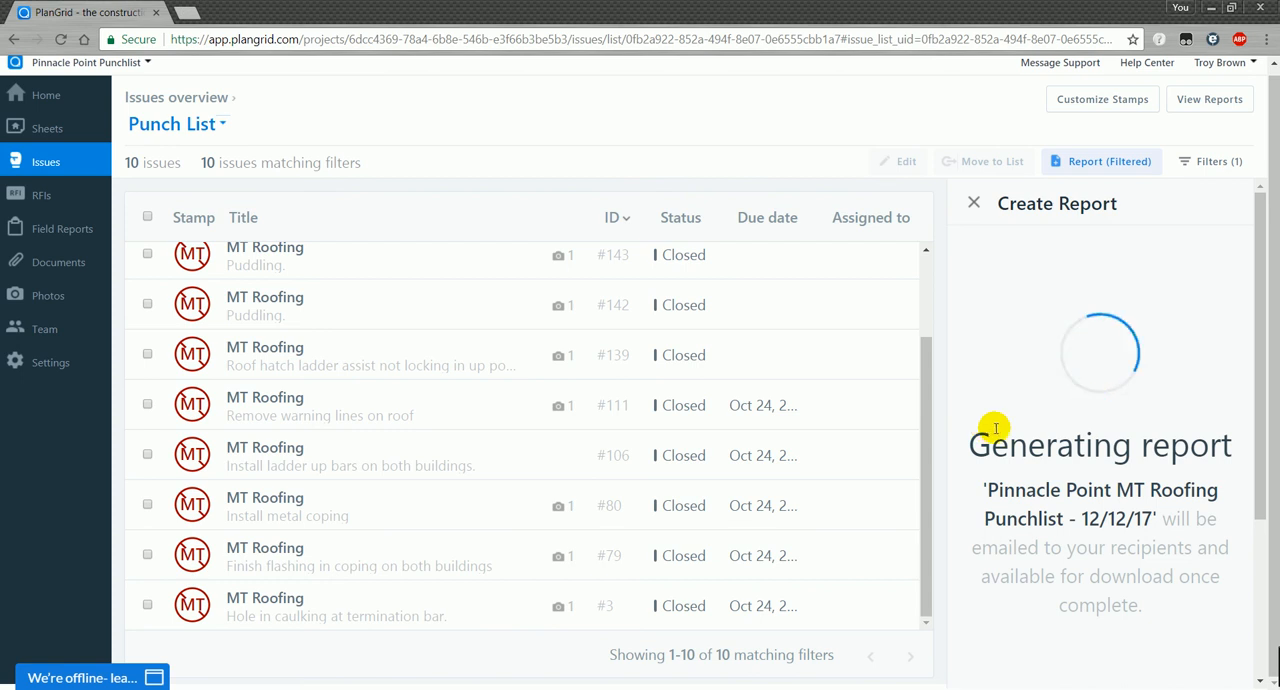
mouse_move(1005, 415)
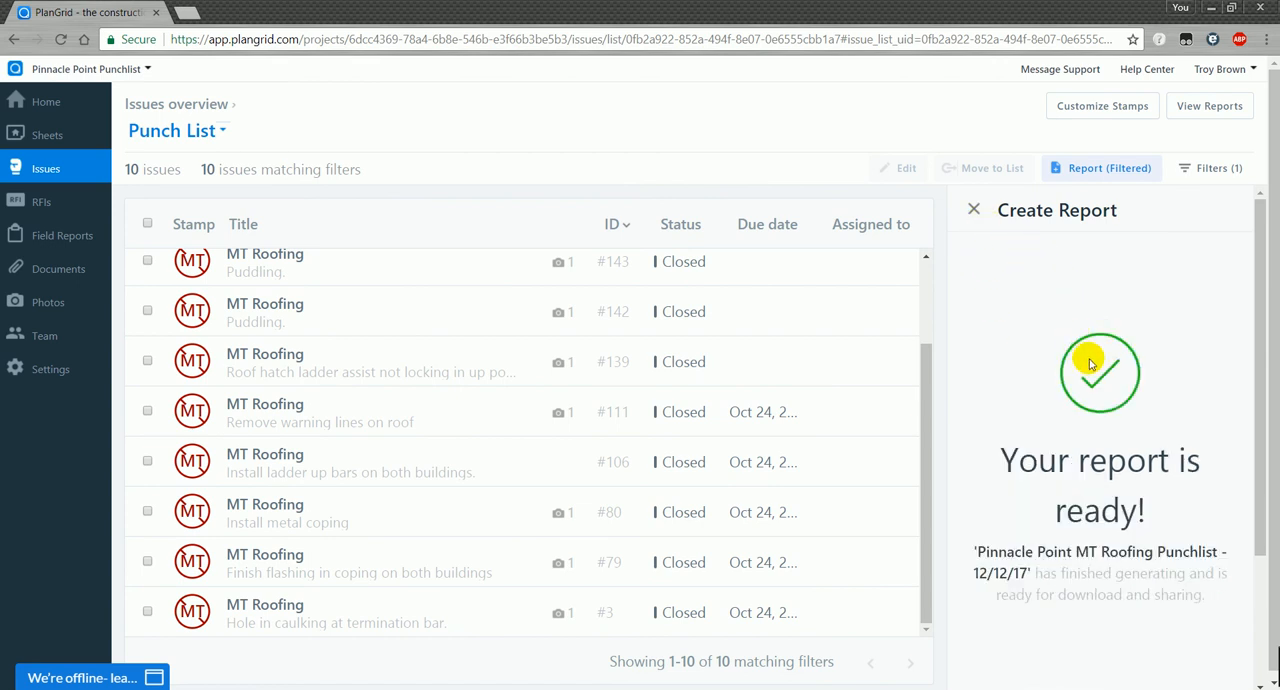
scroll(down, 3)
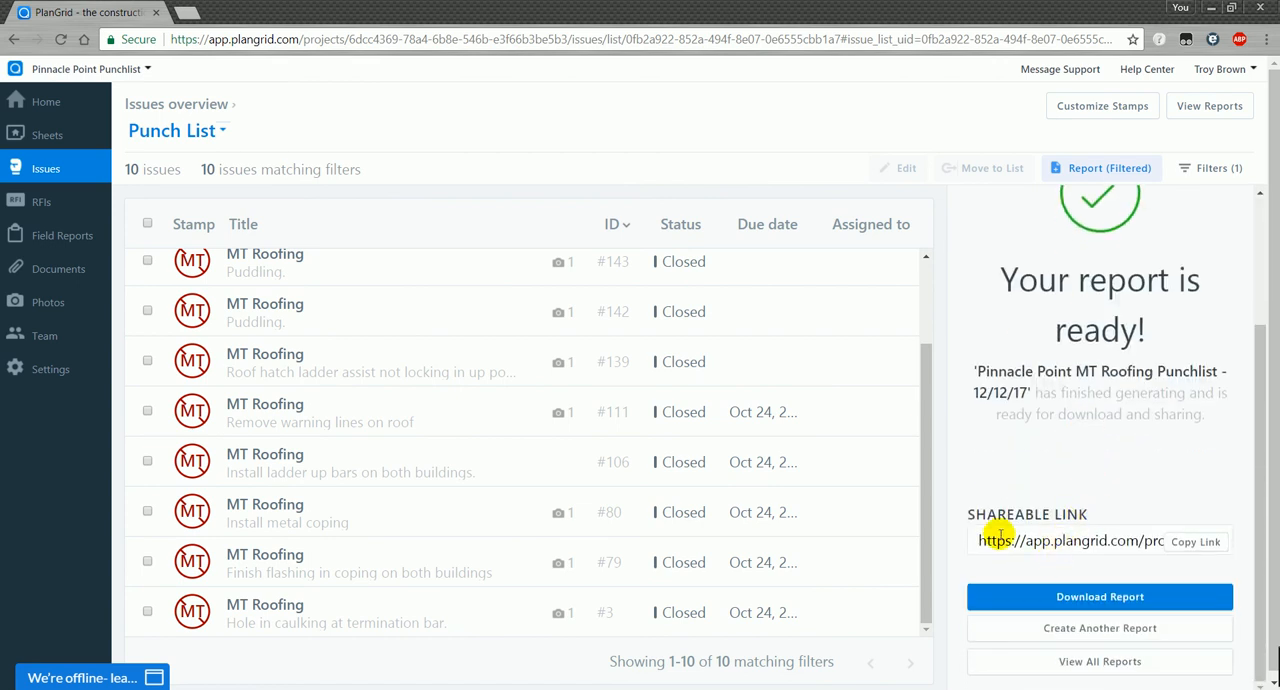
click(1195, 541)
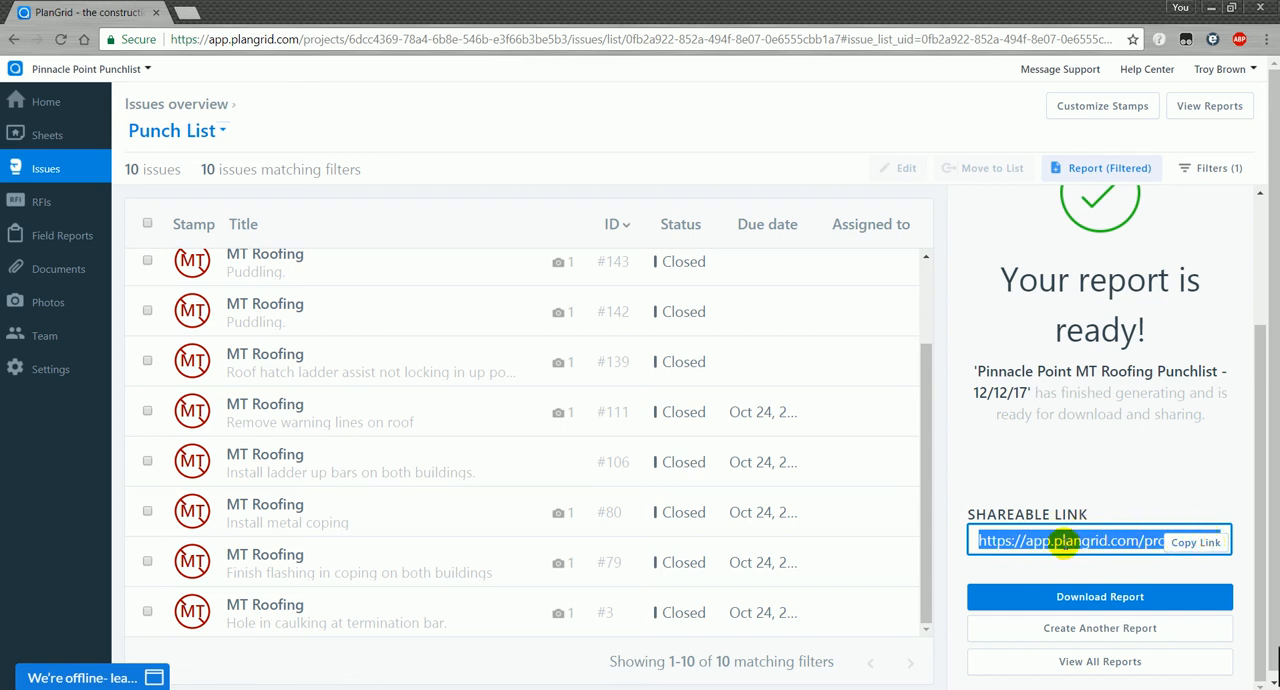
mouse_move(1110, 573)
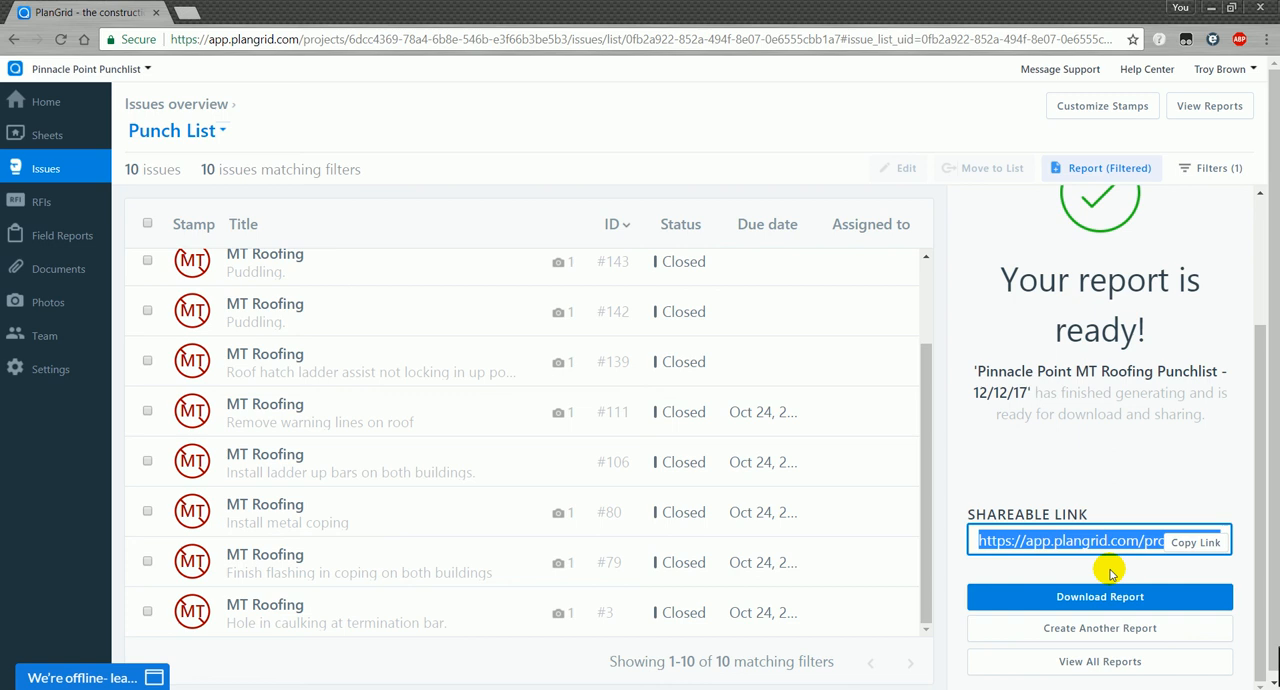
click(1099, 597)
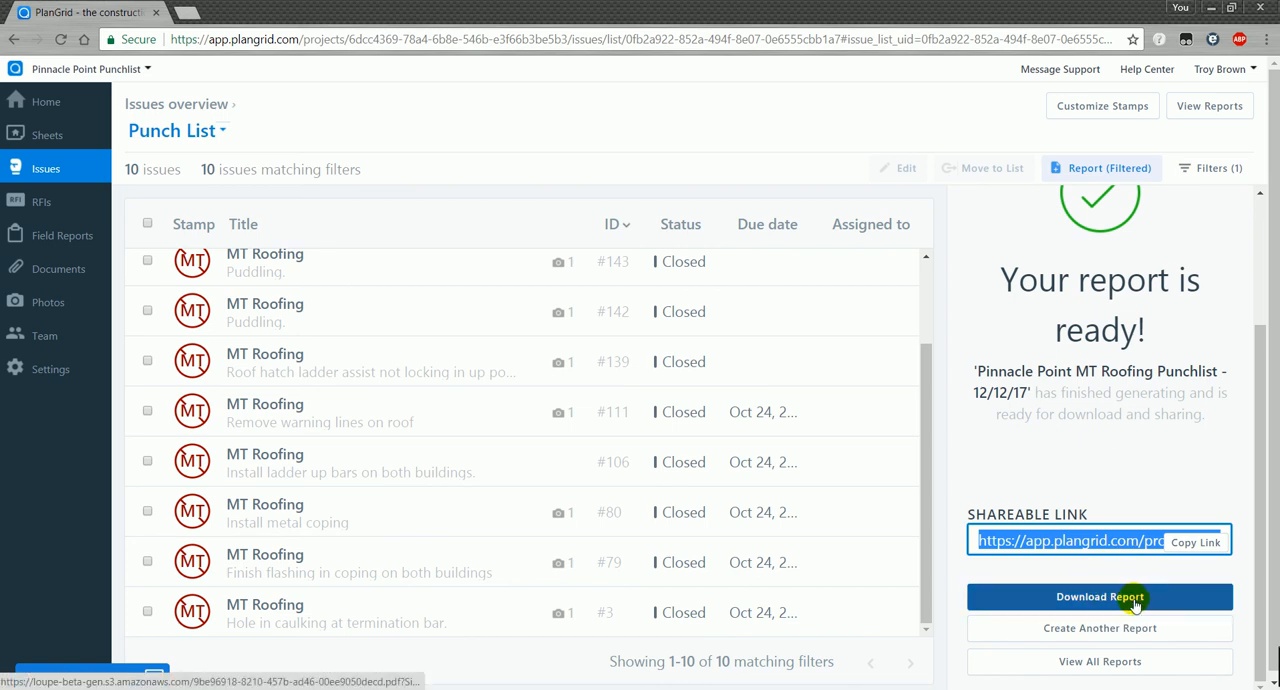
- Open the downloaded 12-page report PDF in Acrobat and hide the side panels
click(1099, 597)
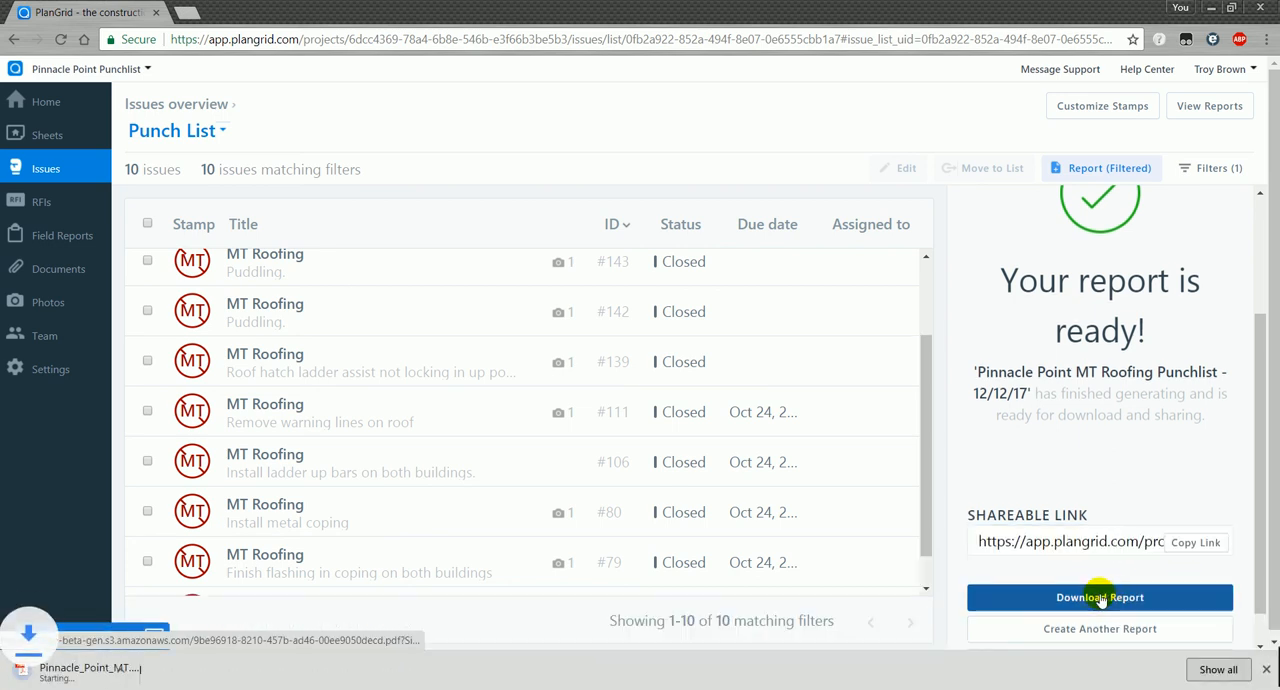
click(1099, 597)
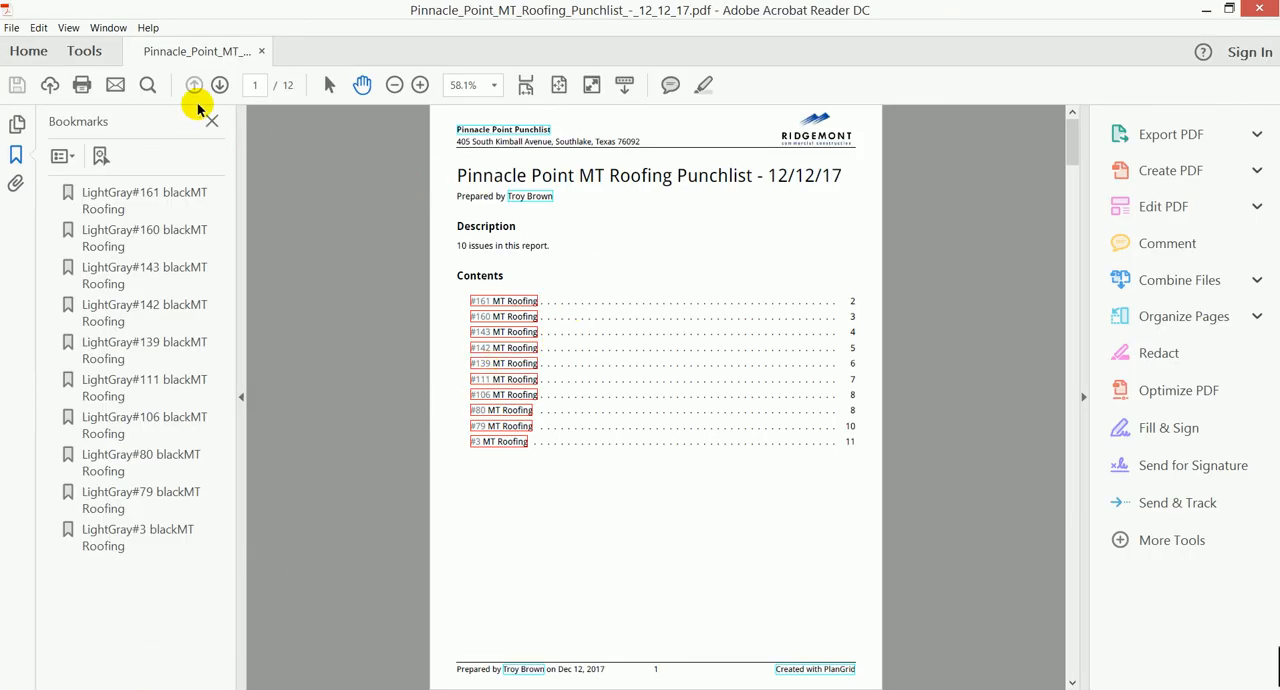
click(1170, 134)
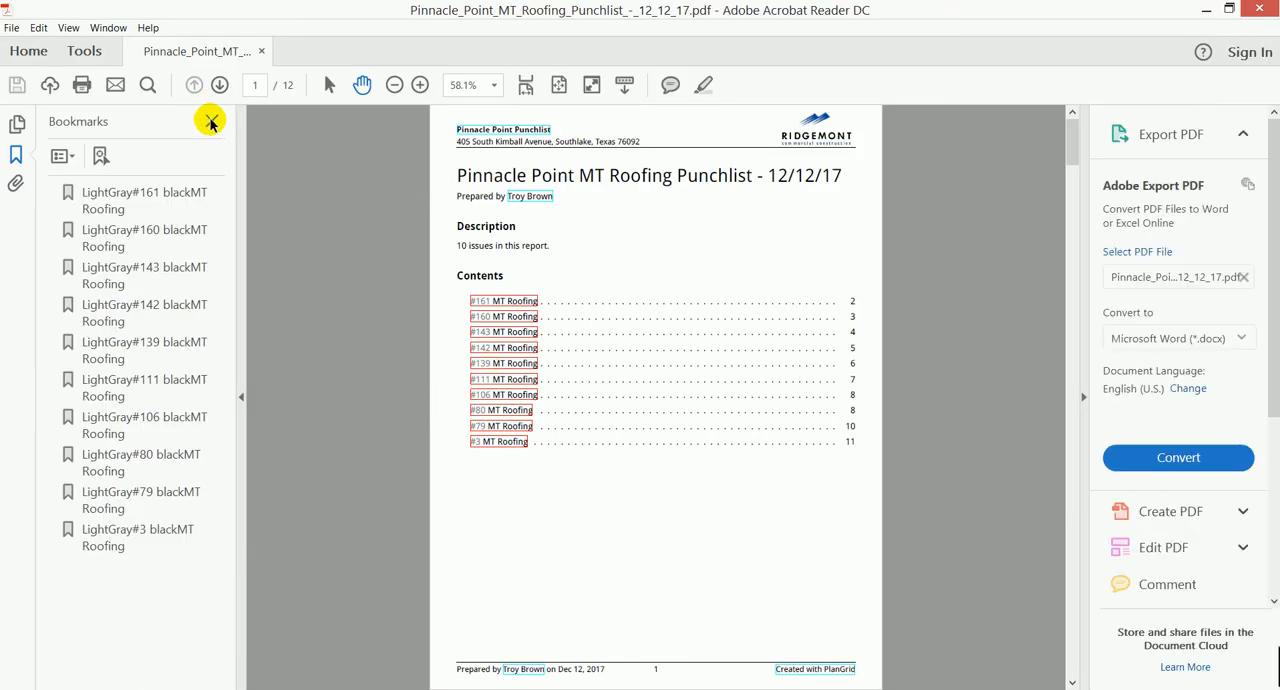
mouse_move(245, 407)
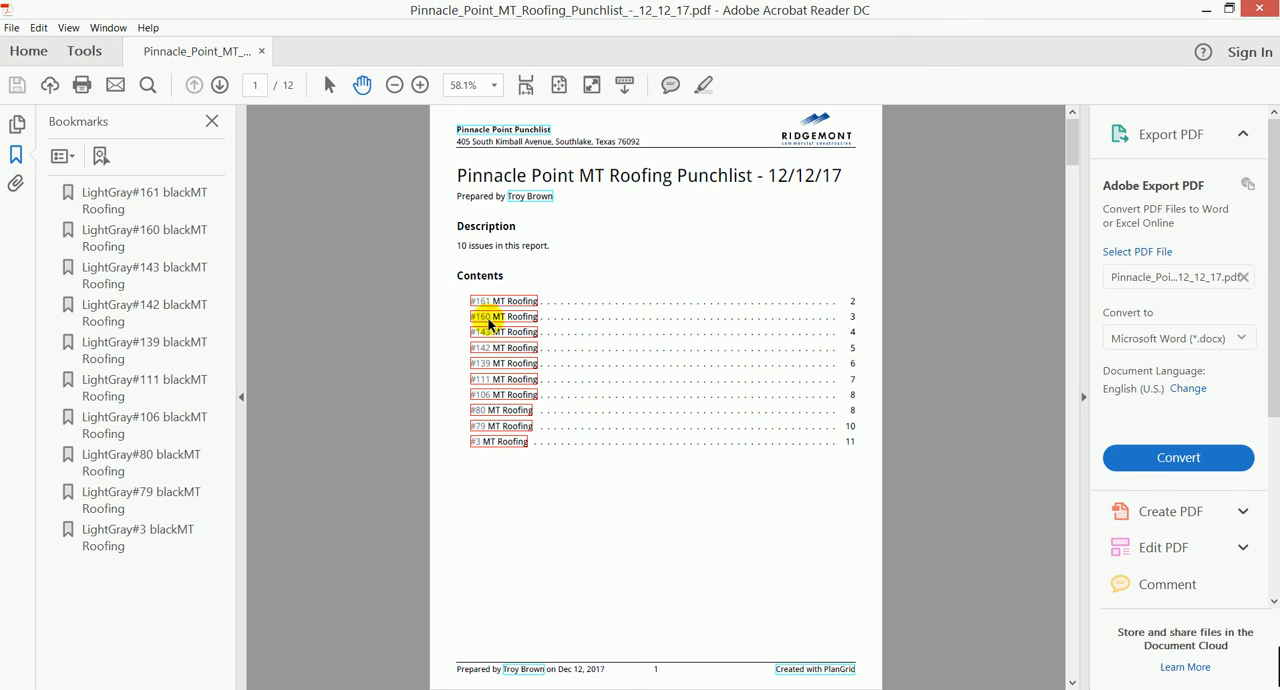
mouse_move(675, 290)
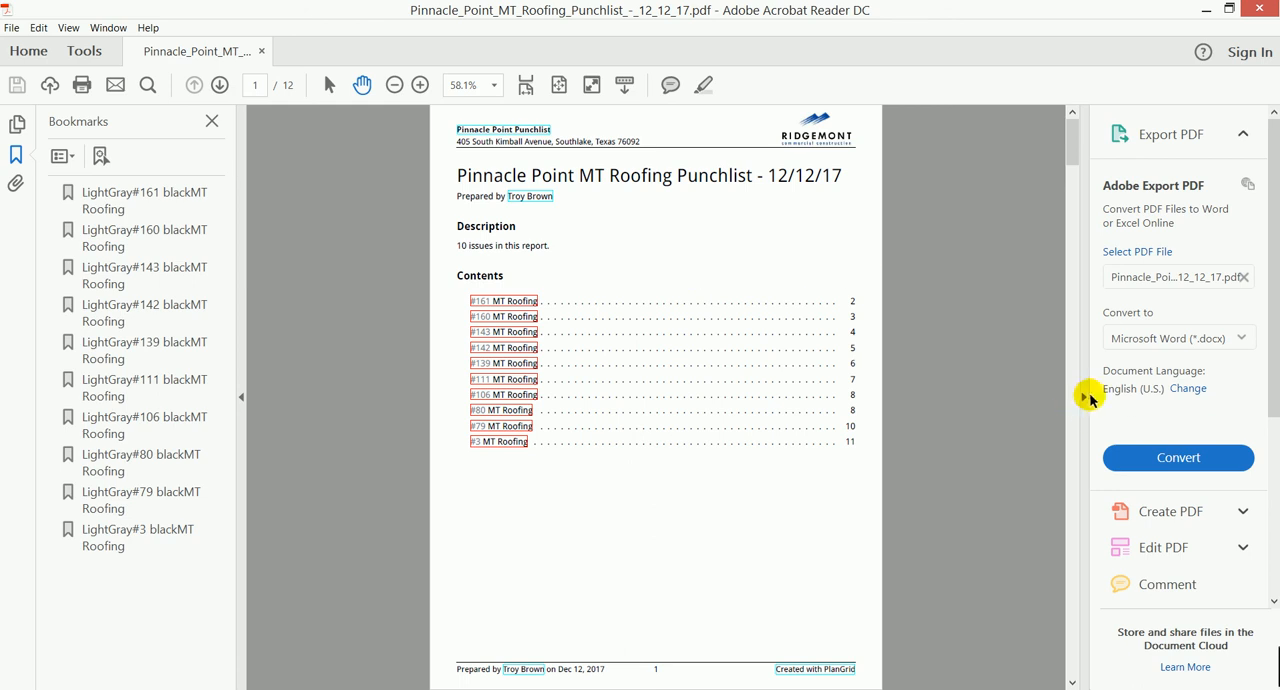
mouse_move(207, 120)
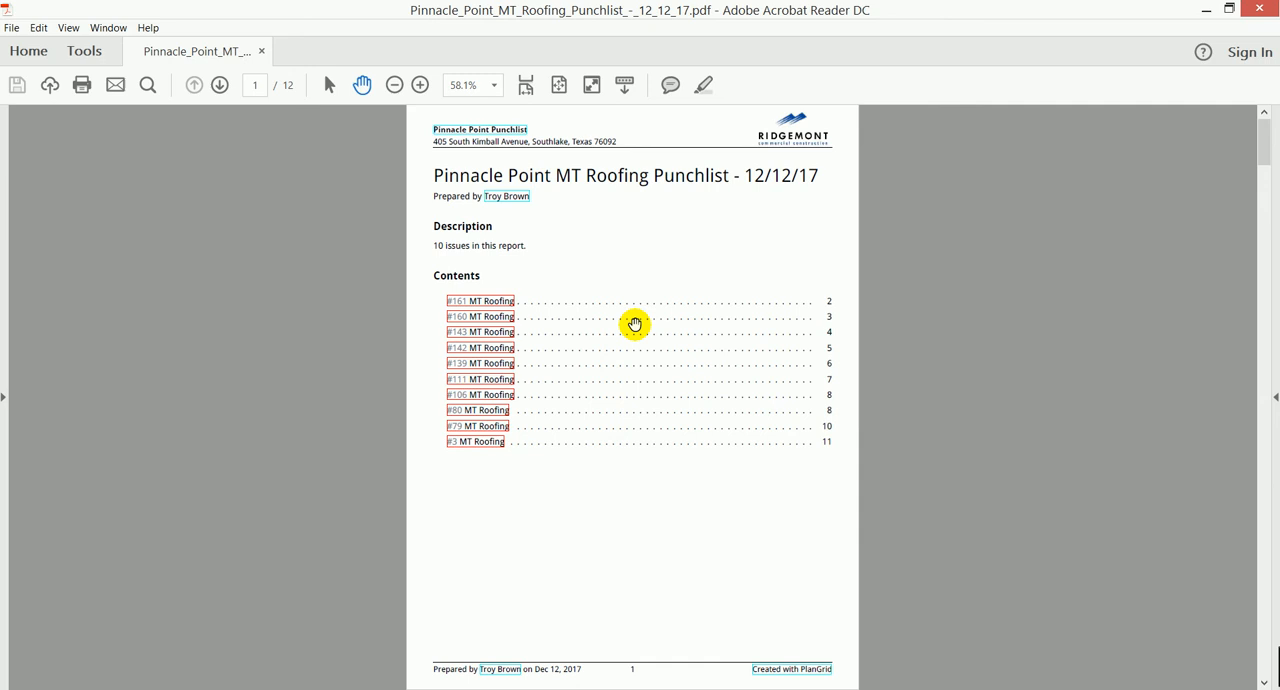
mouse_move(671, 275)
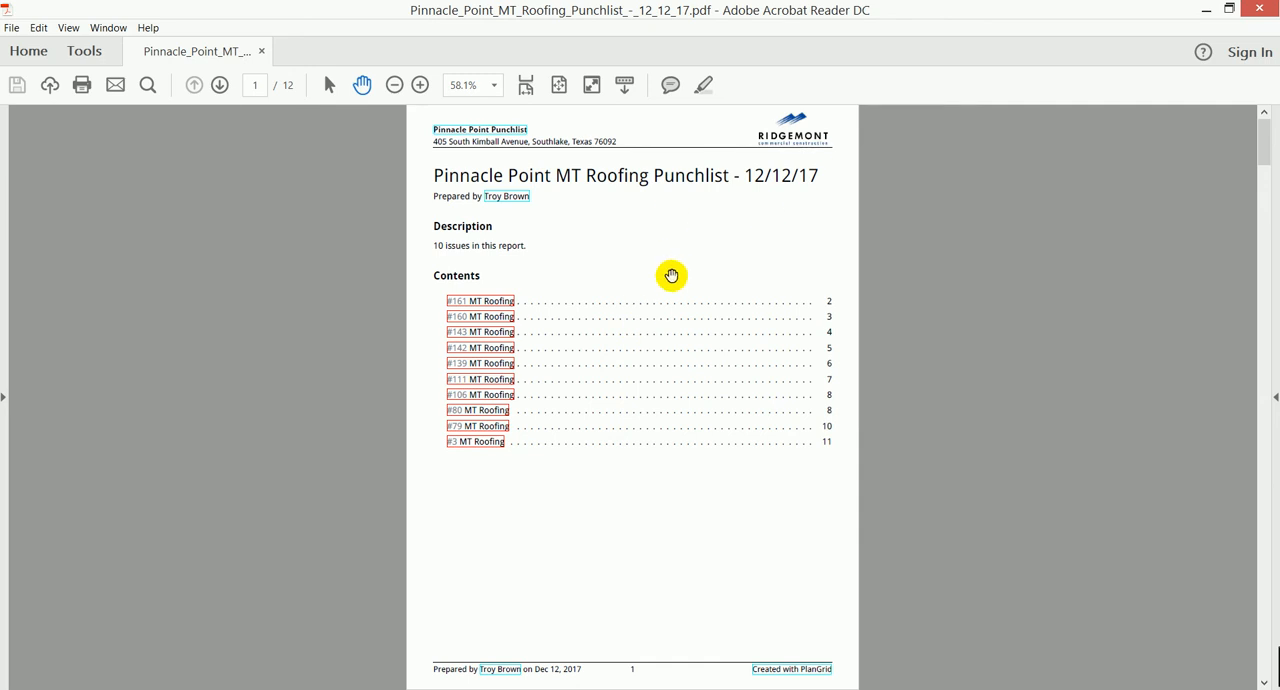
scroll(down, 3)
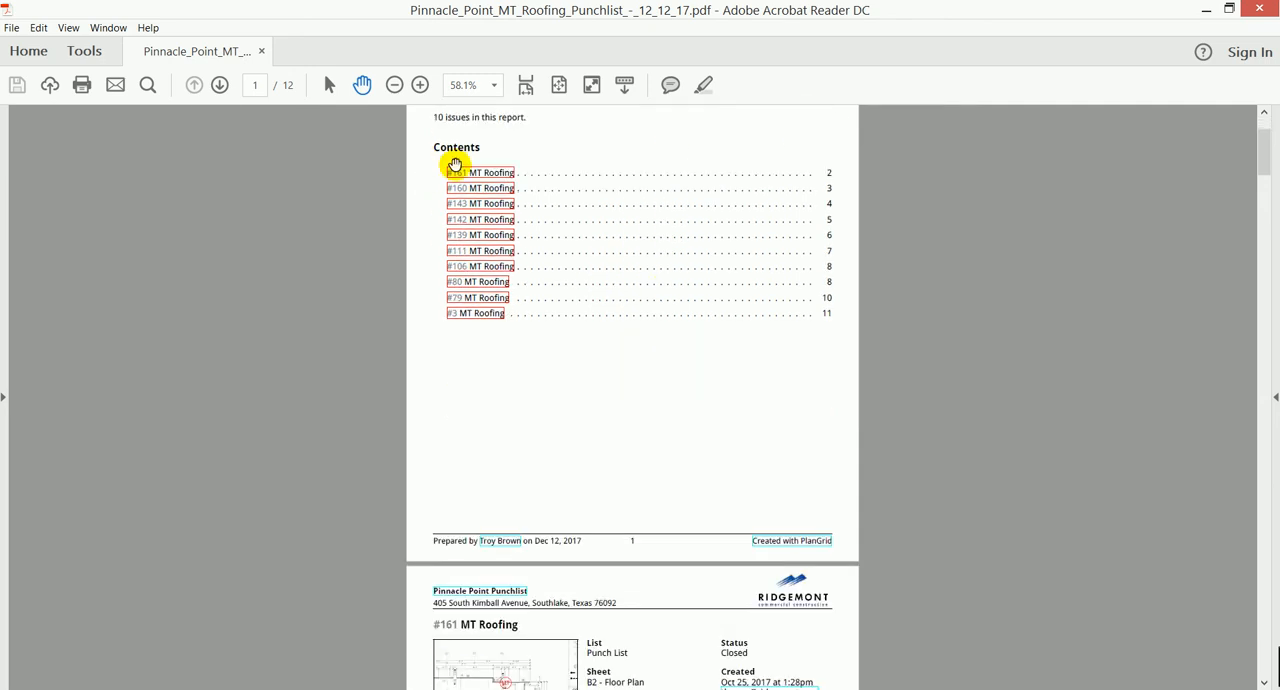
scroll(down, 3)
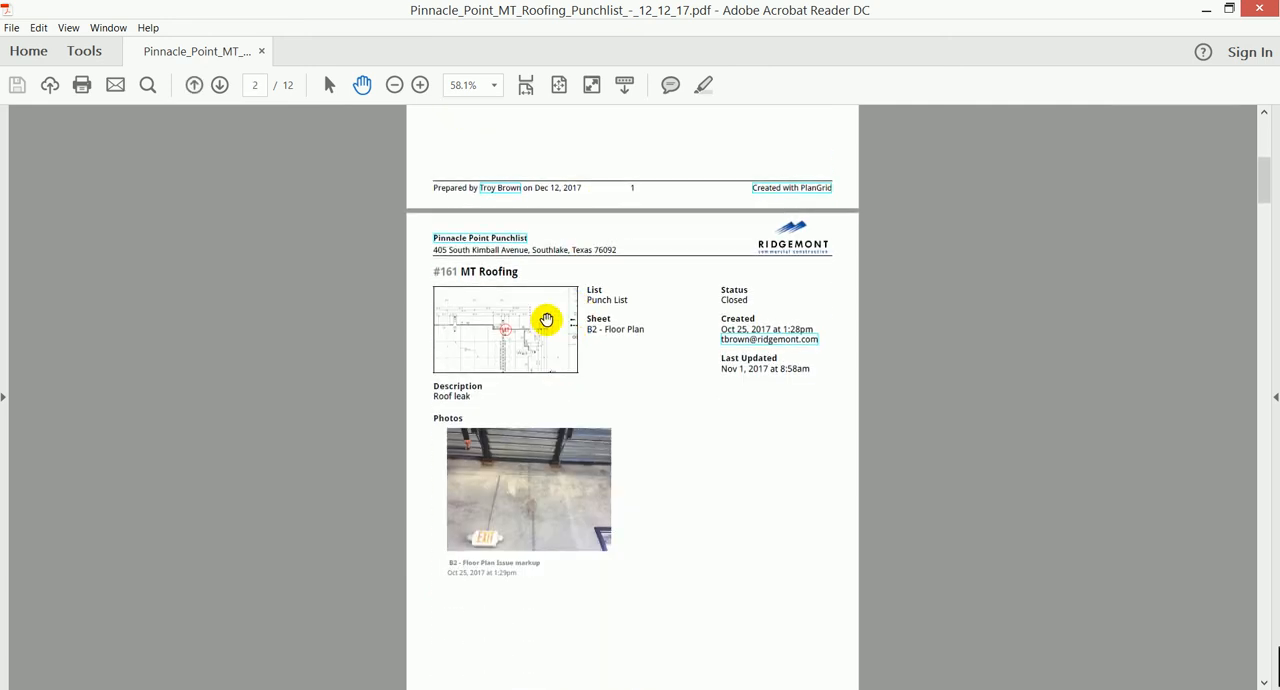
mouse_move(509, 300)
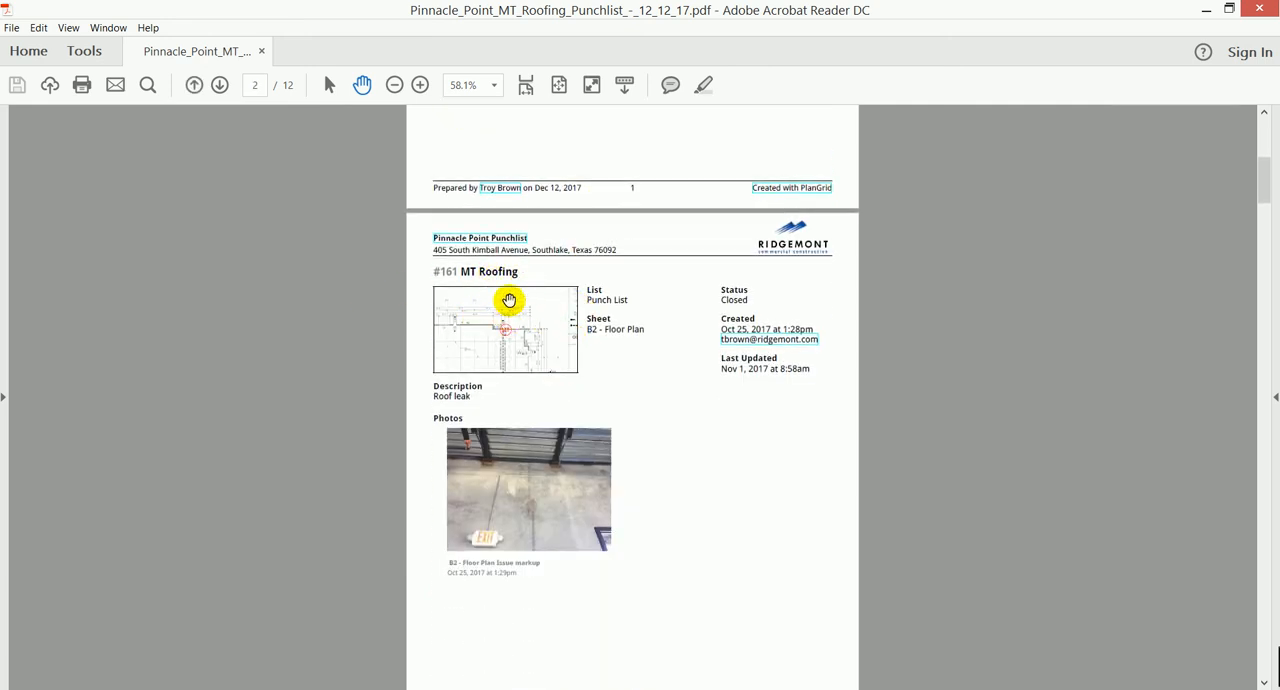
mouse_move(646, 338)
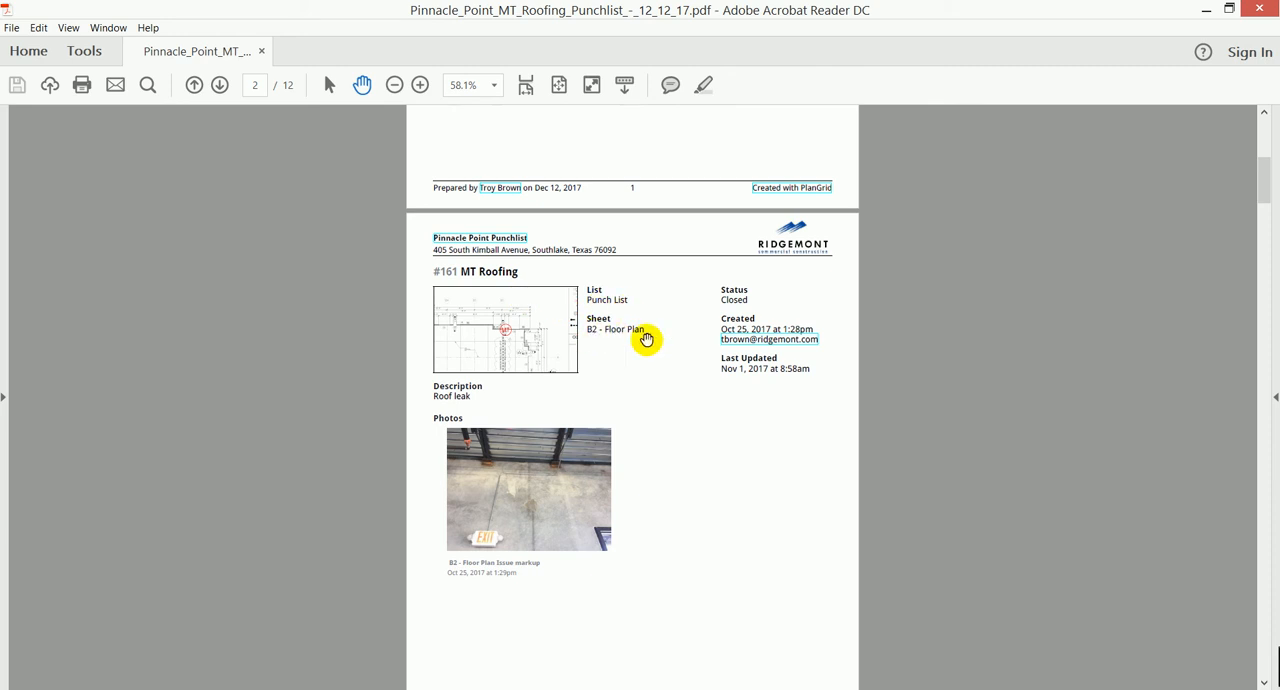
mouse_move(548, 299)
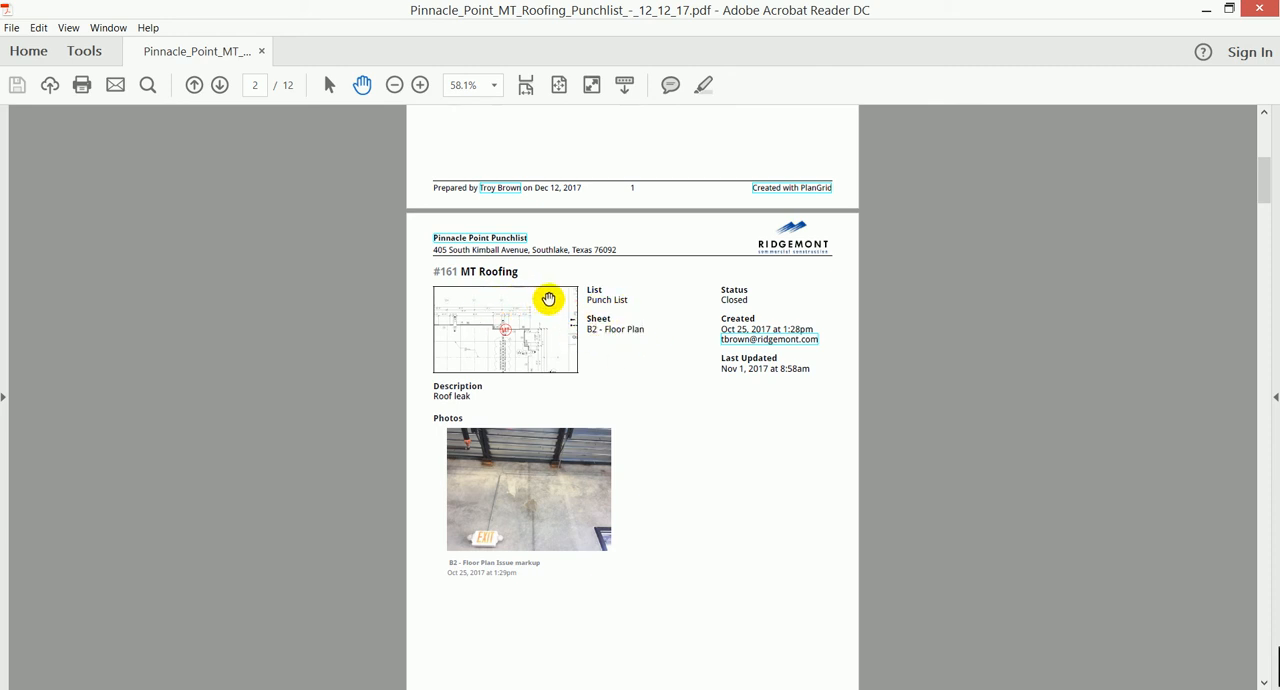
mouse_move(441, 345)
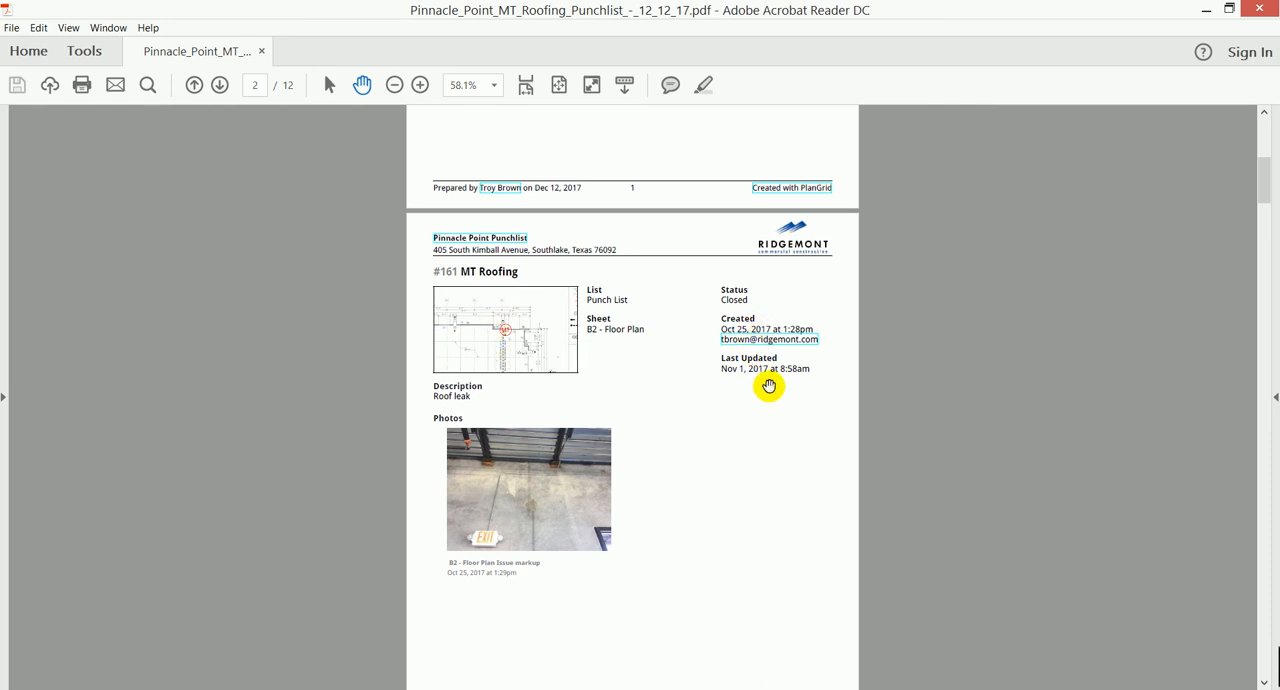
scroll(down, 3)
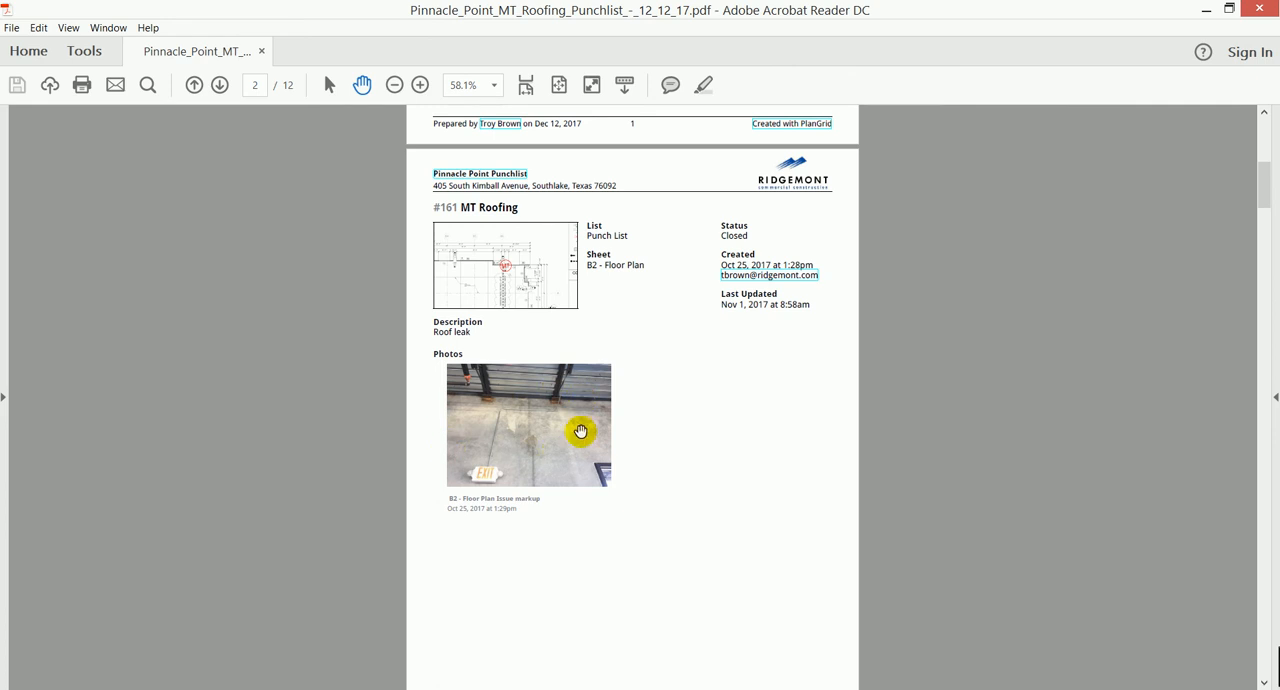
scroll(down, 3)
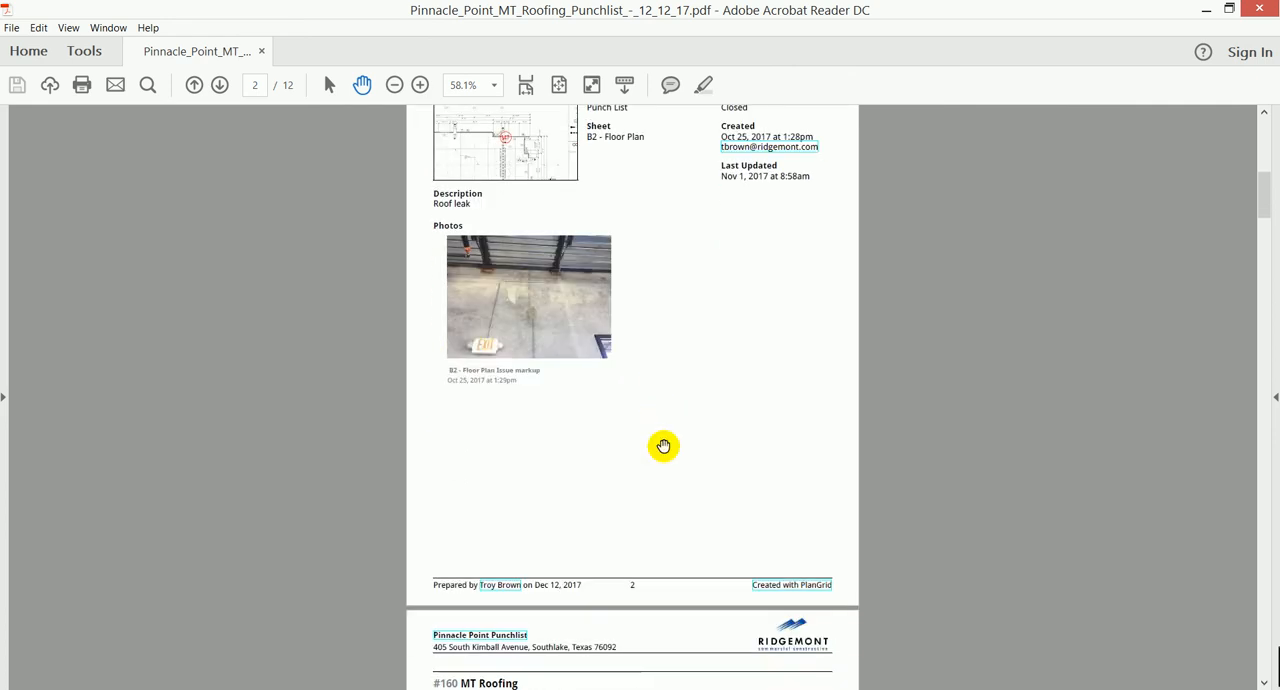
scroll(down, 3)
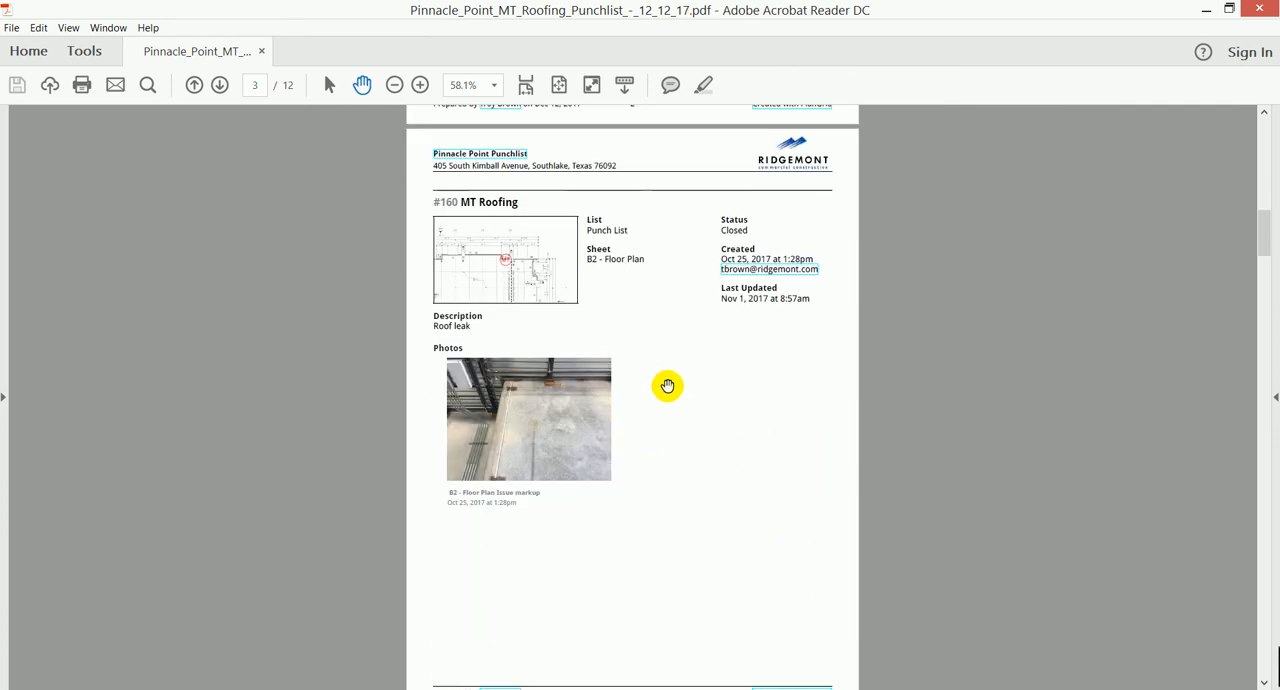
scroll(down, 3)
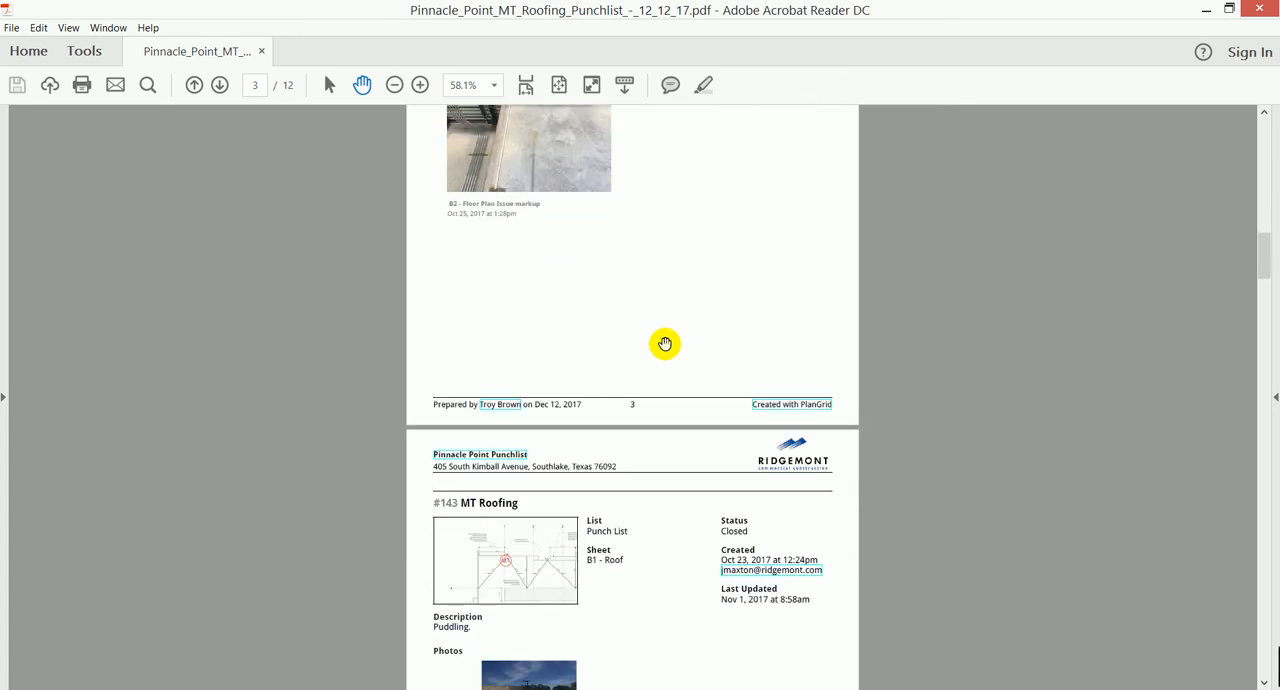
scroll(down, 3)
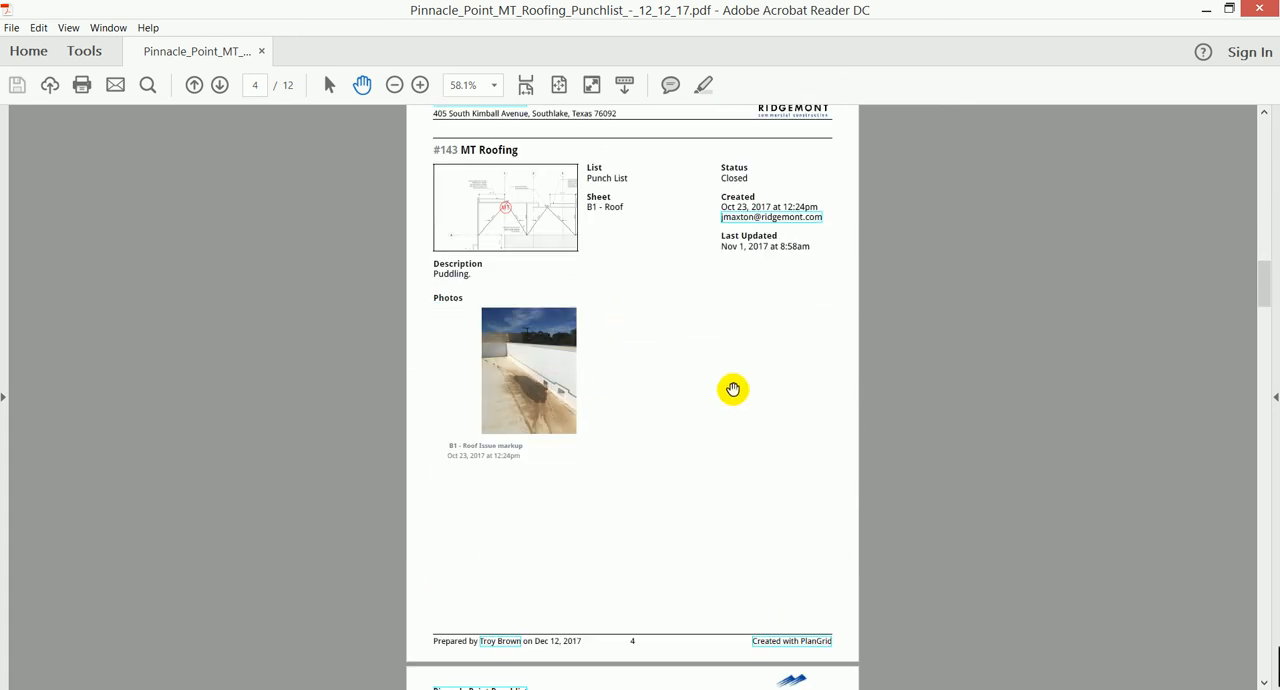
scroll(down, 3)
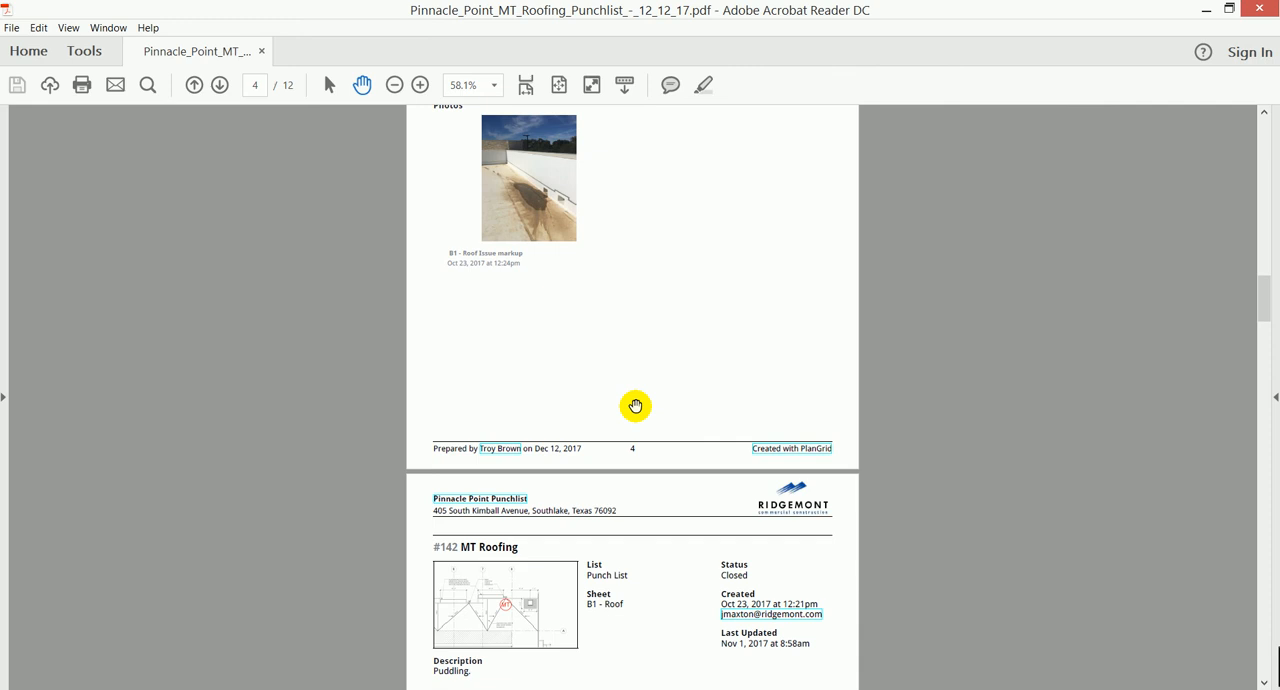
scroll(down, 3)
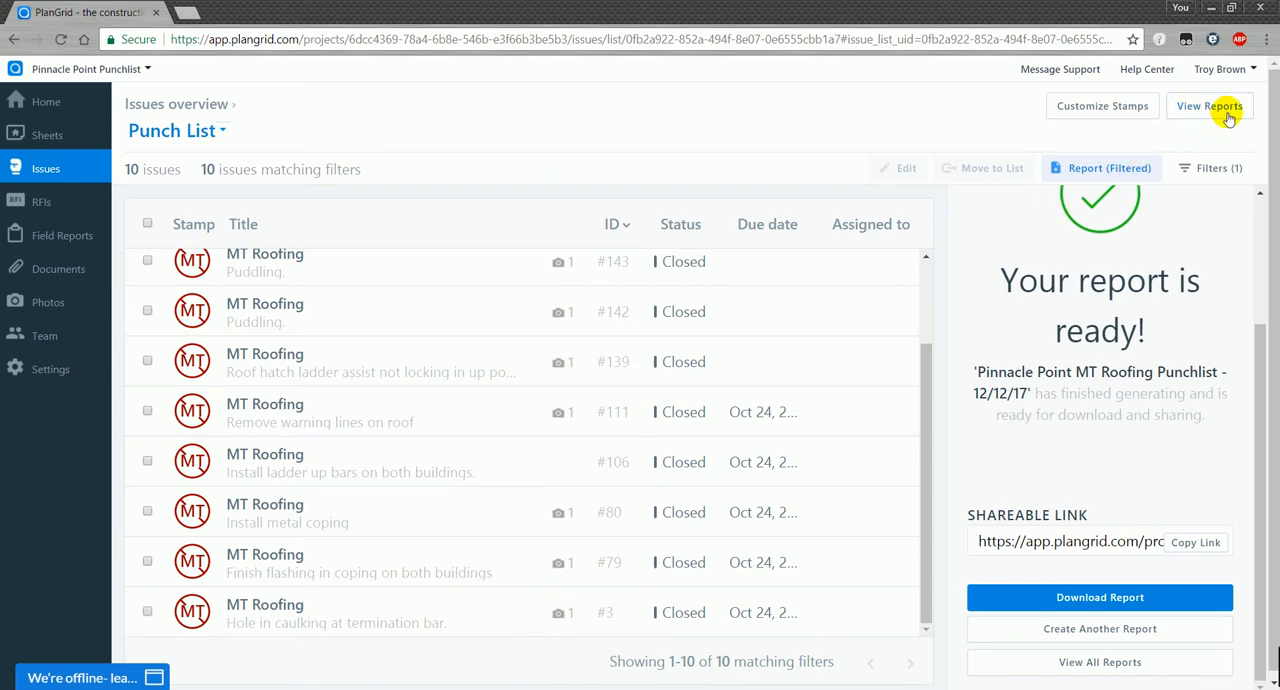
mouse_move(758, 302)
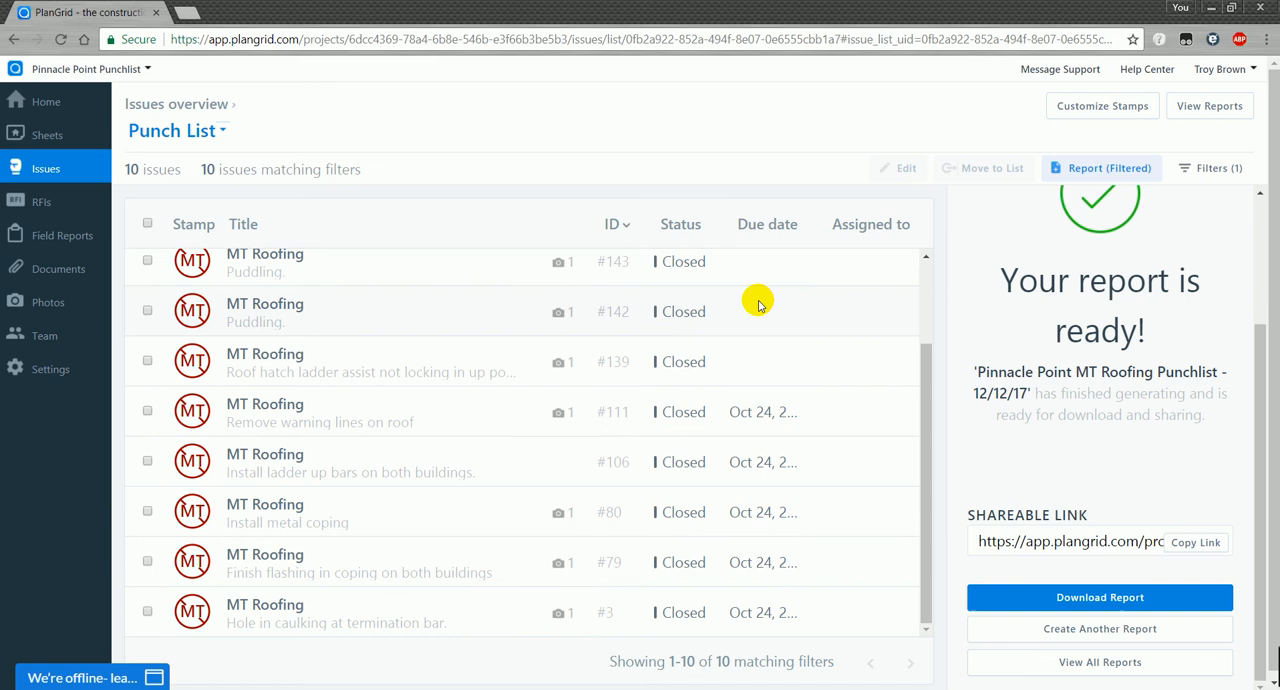
mouse_move(1042, 162)
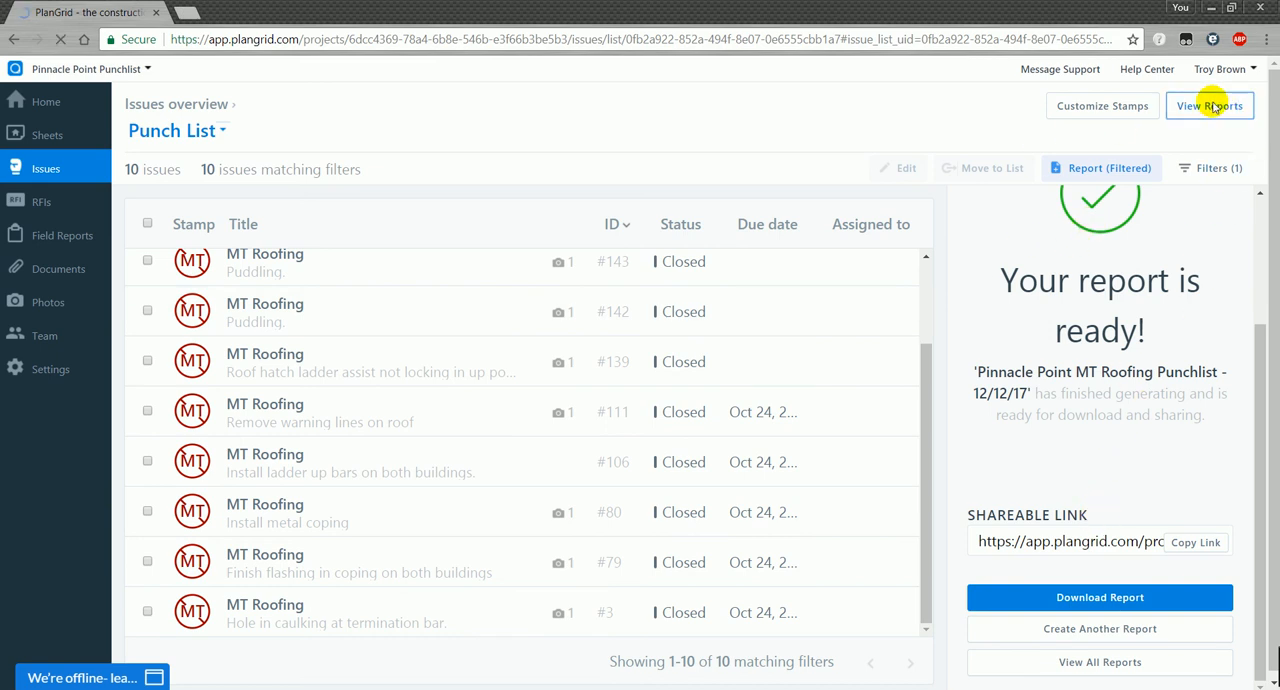
- Open Issue Reports via View Reports and scroll past the new MT Roofing report
click(1209, 105)
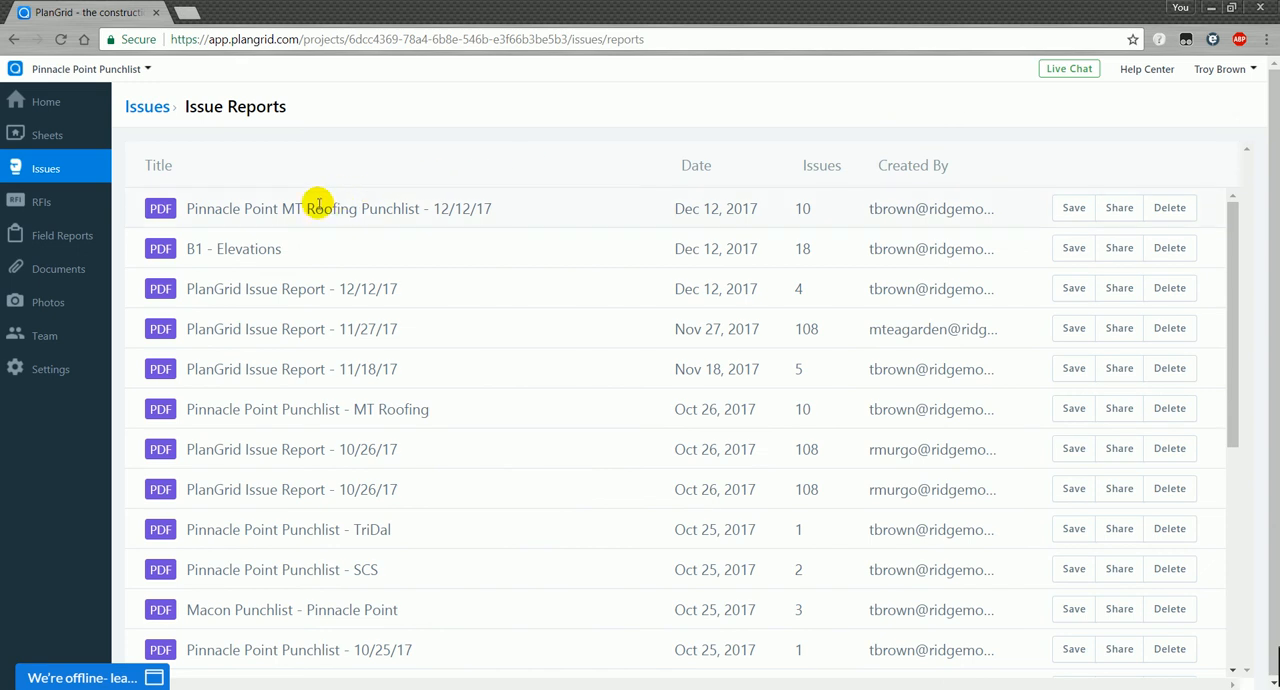
mouse_move(277, 159)
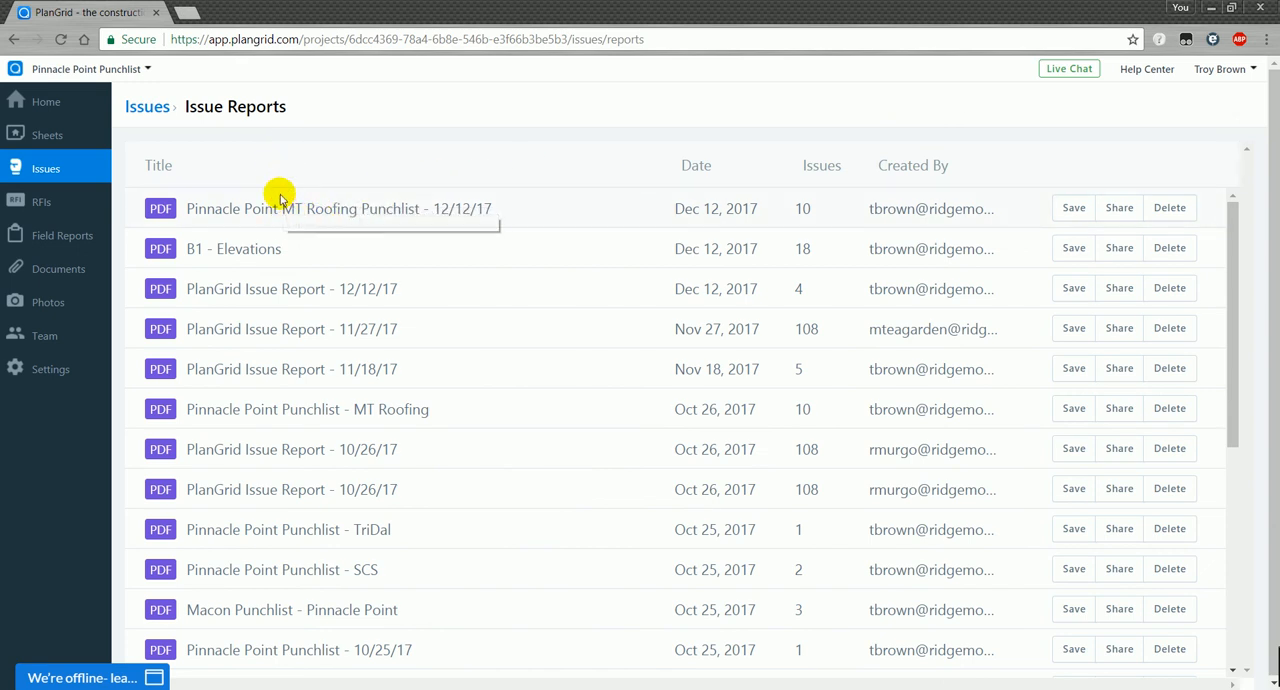
mouse_move(284, 208)
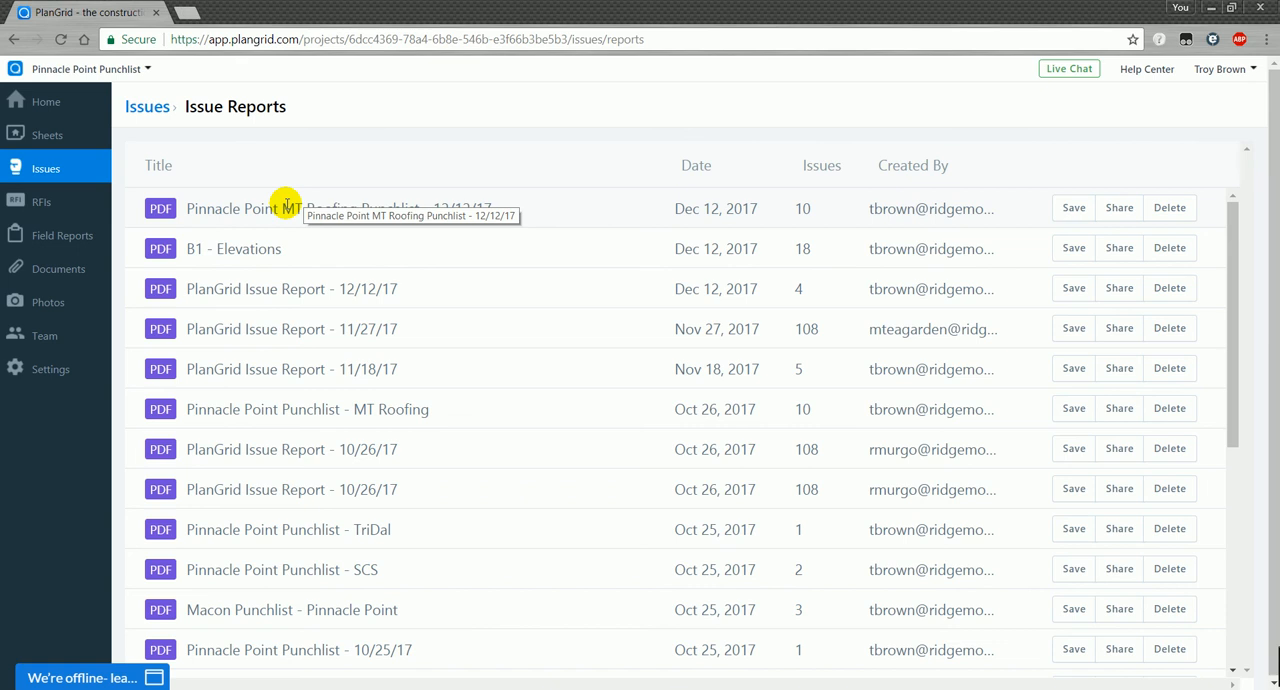
mouse_move(322, 262)
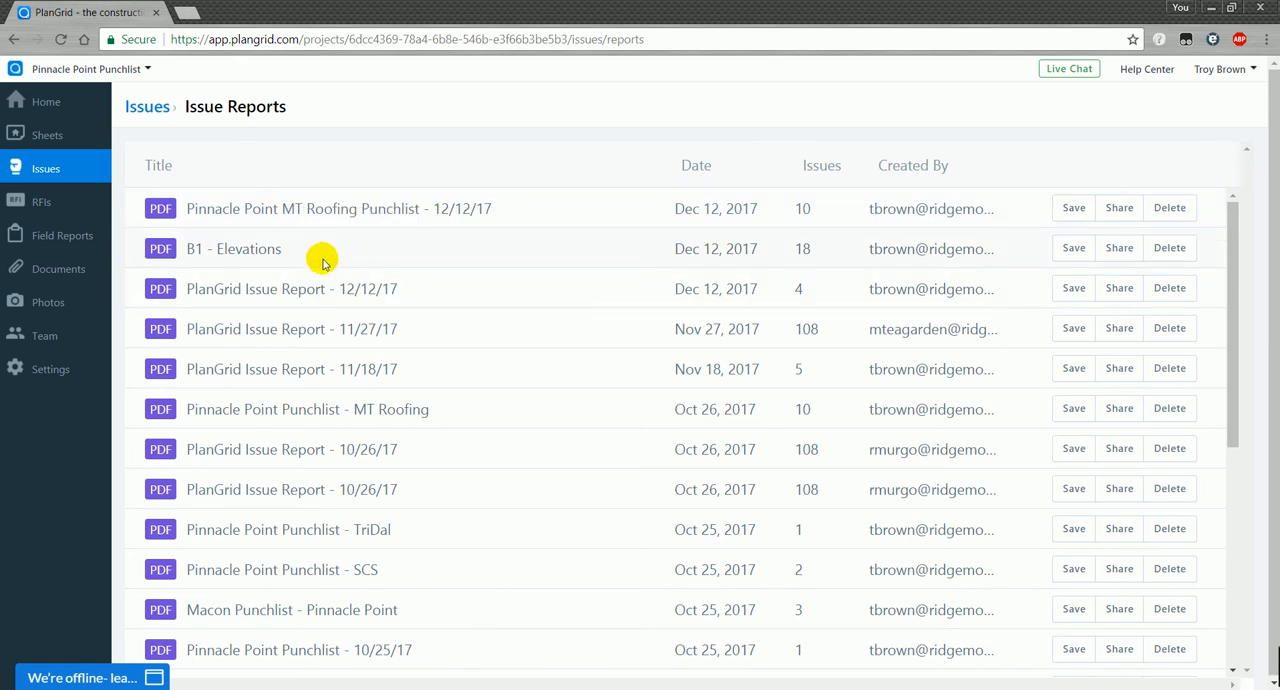
mouse_move(300, 278)
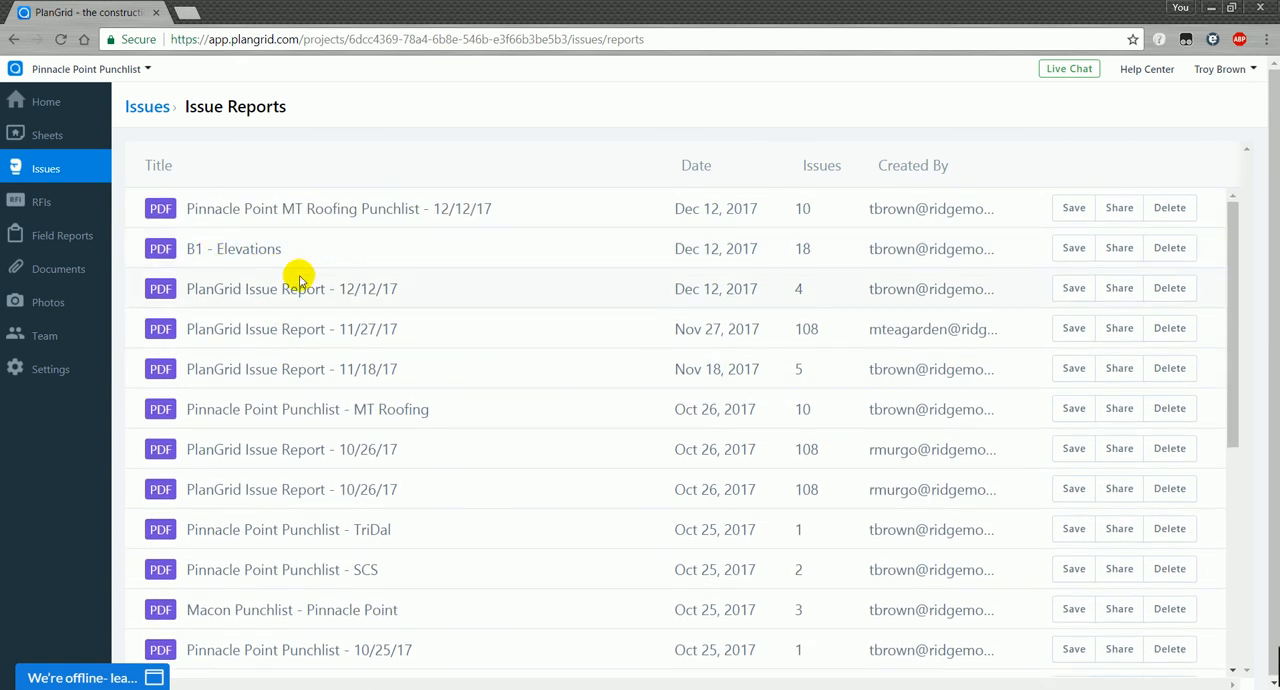
mouse_move(300, 328)
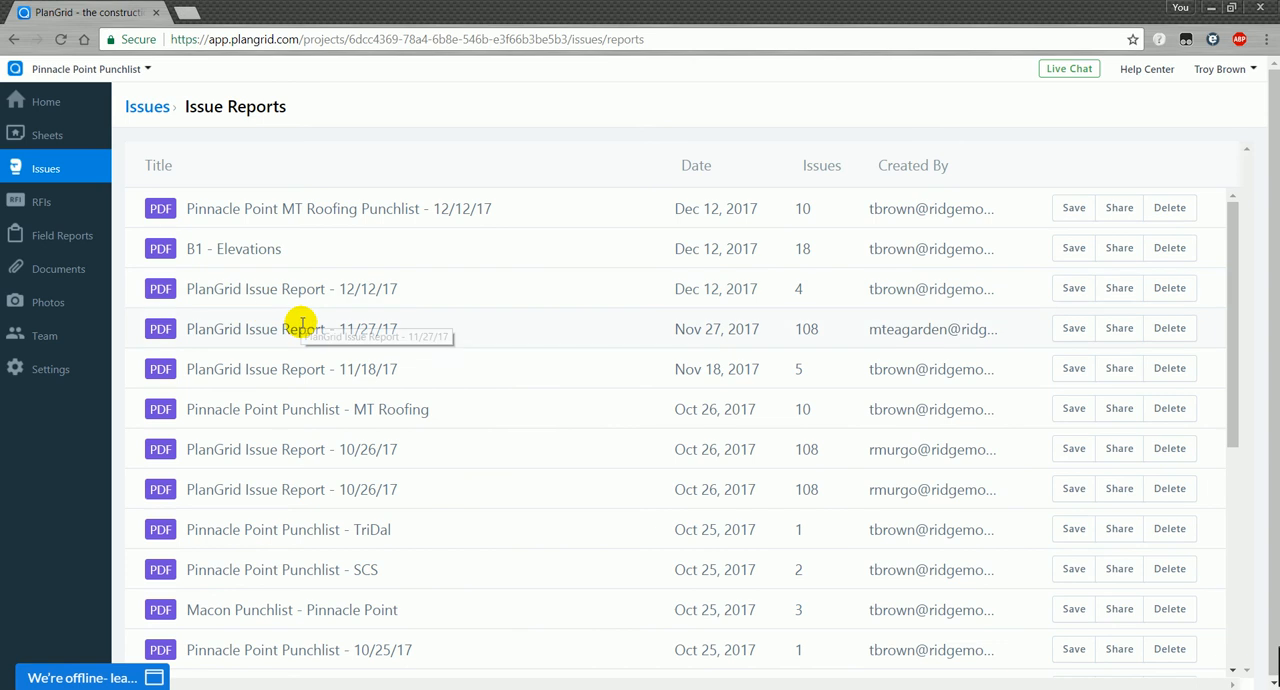
mouse_move(347, 288)
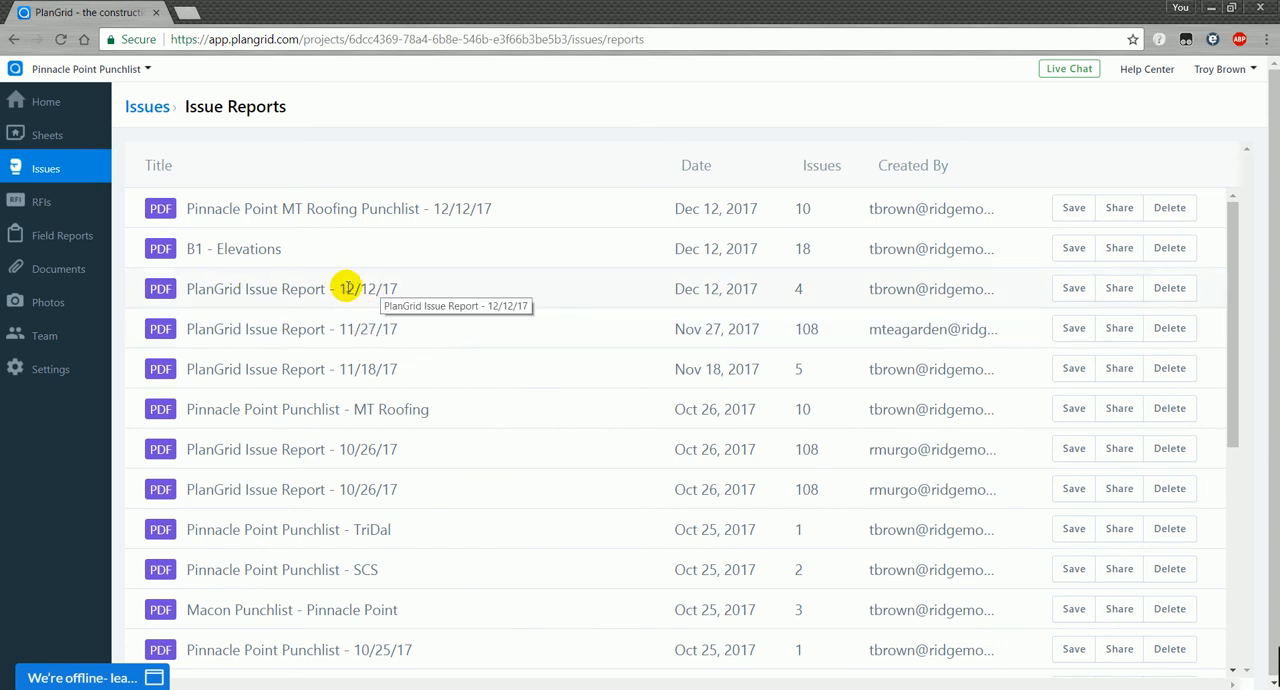
mouse_move(815, 330)
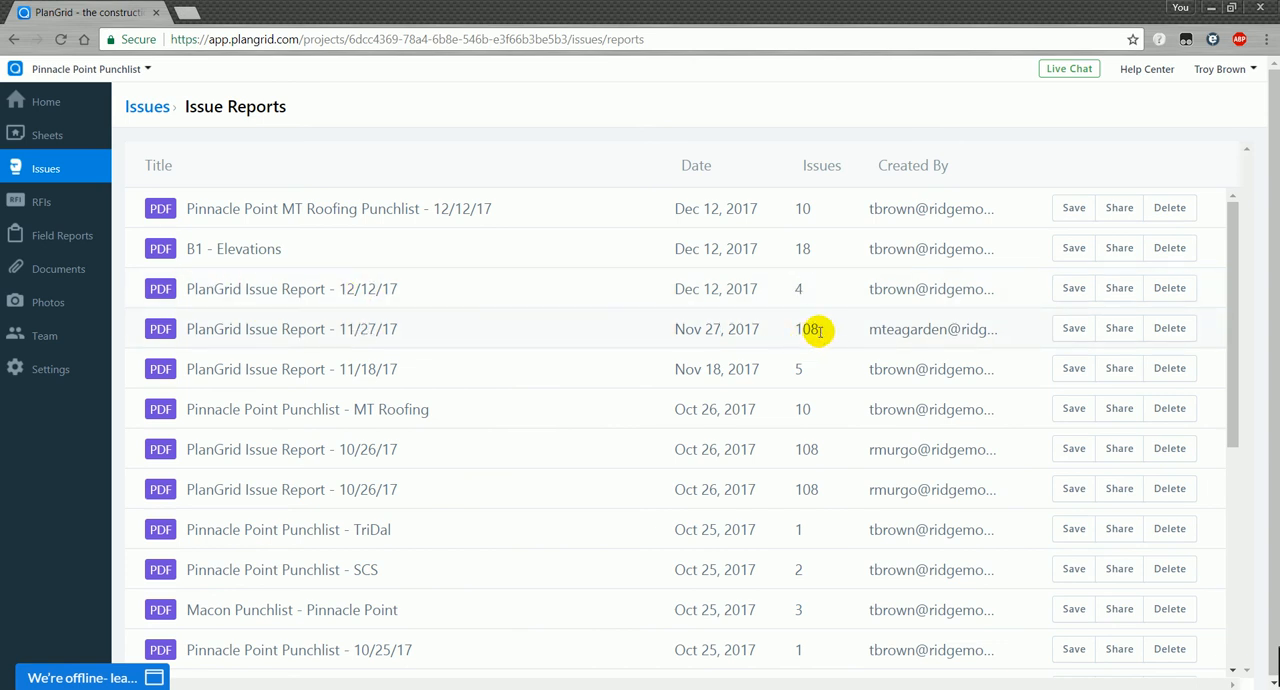
scroll(down, 3)
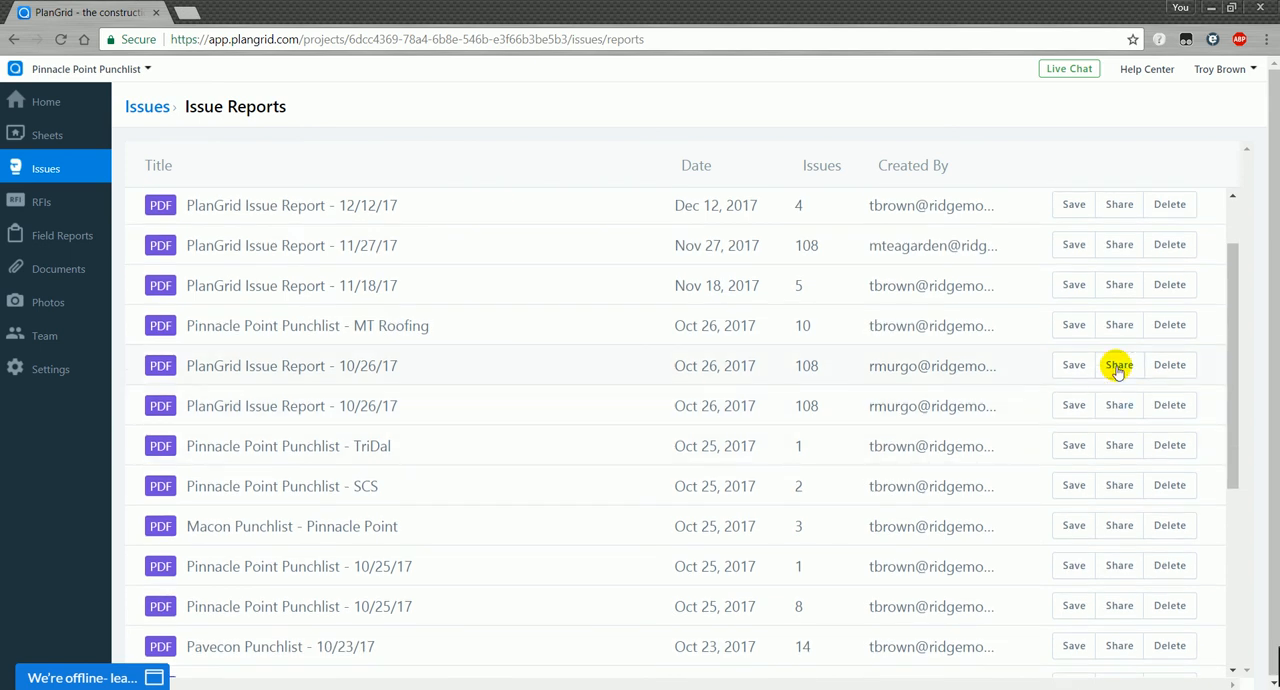
scroll(down, 3)
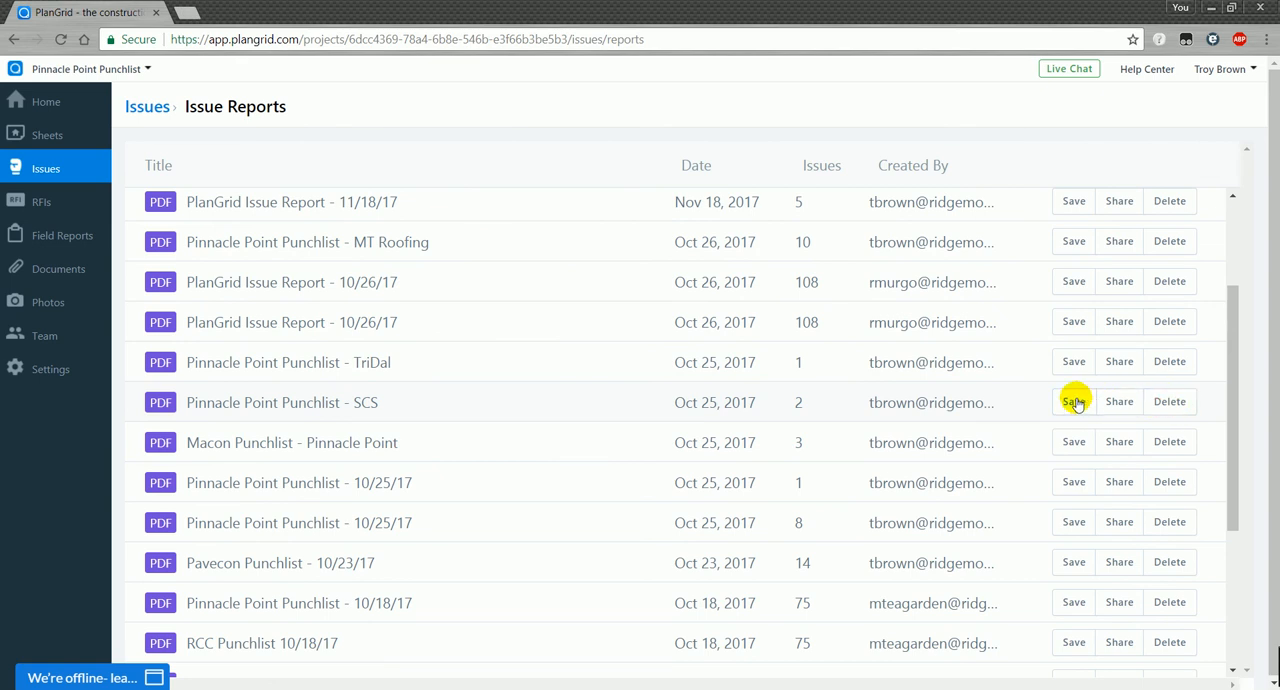
click(1119, 401)
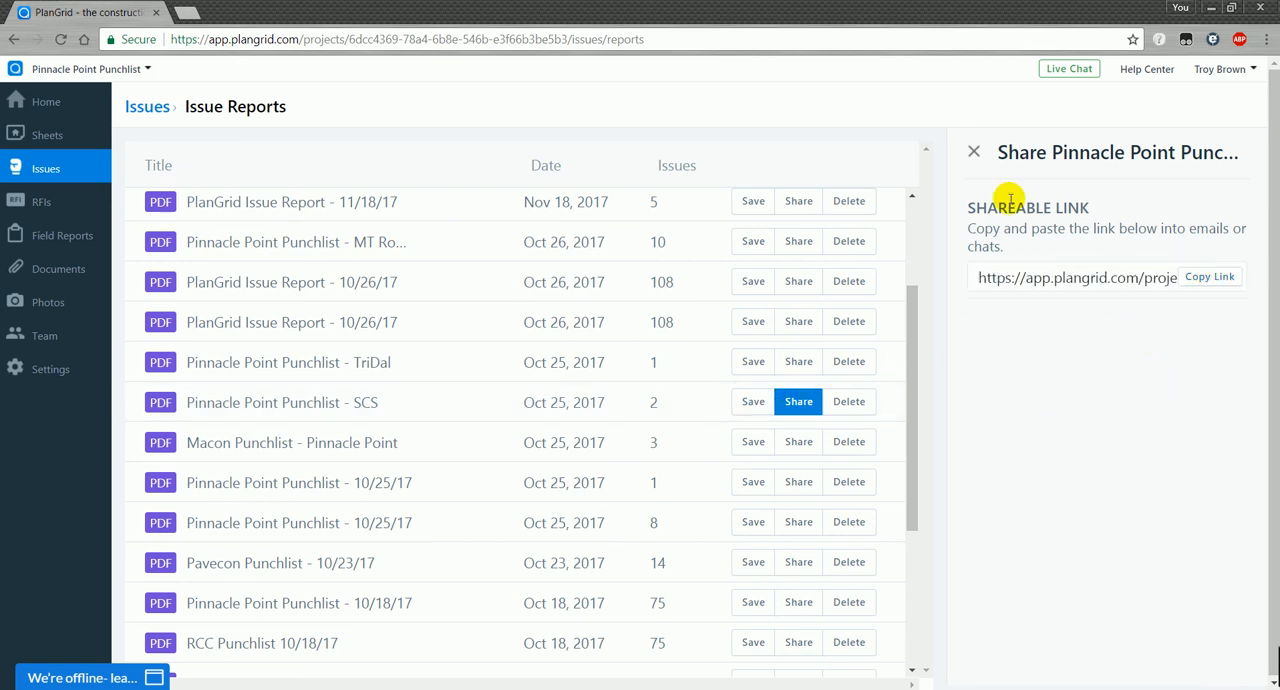
click(972, 152)
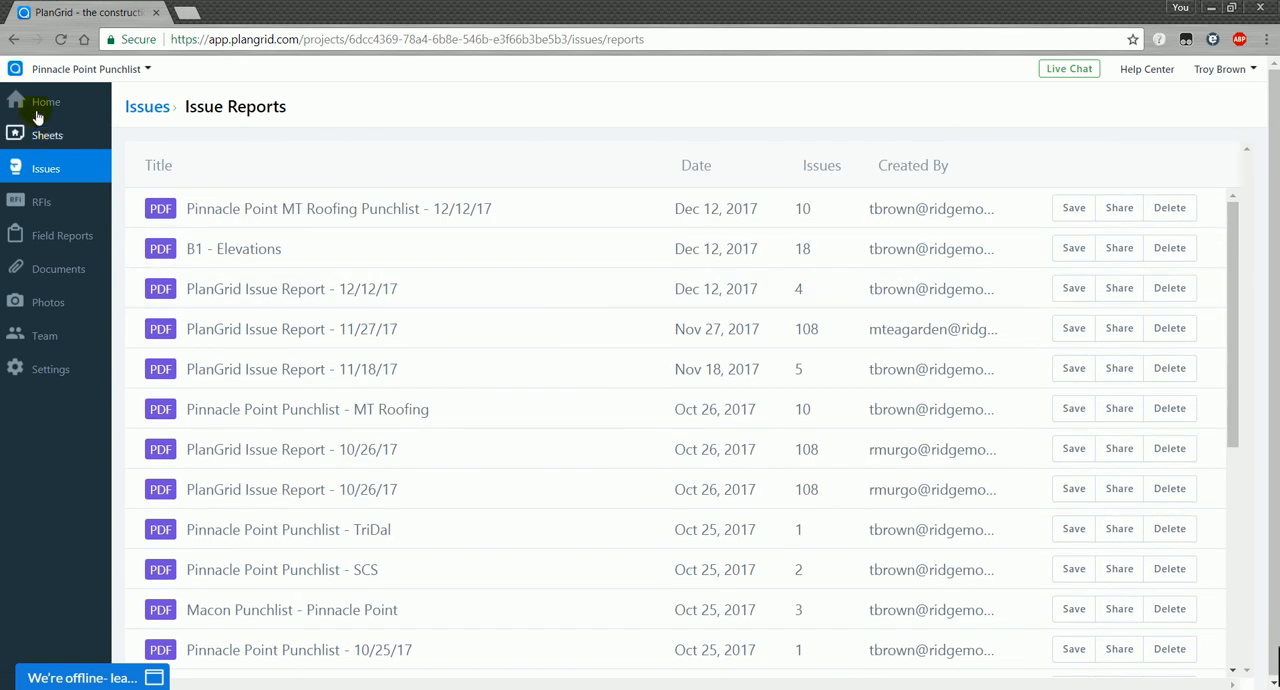
- Switch to the project's Sheets page listing 11 sheets
click(47, 135)
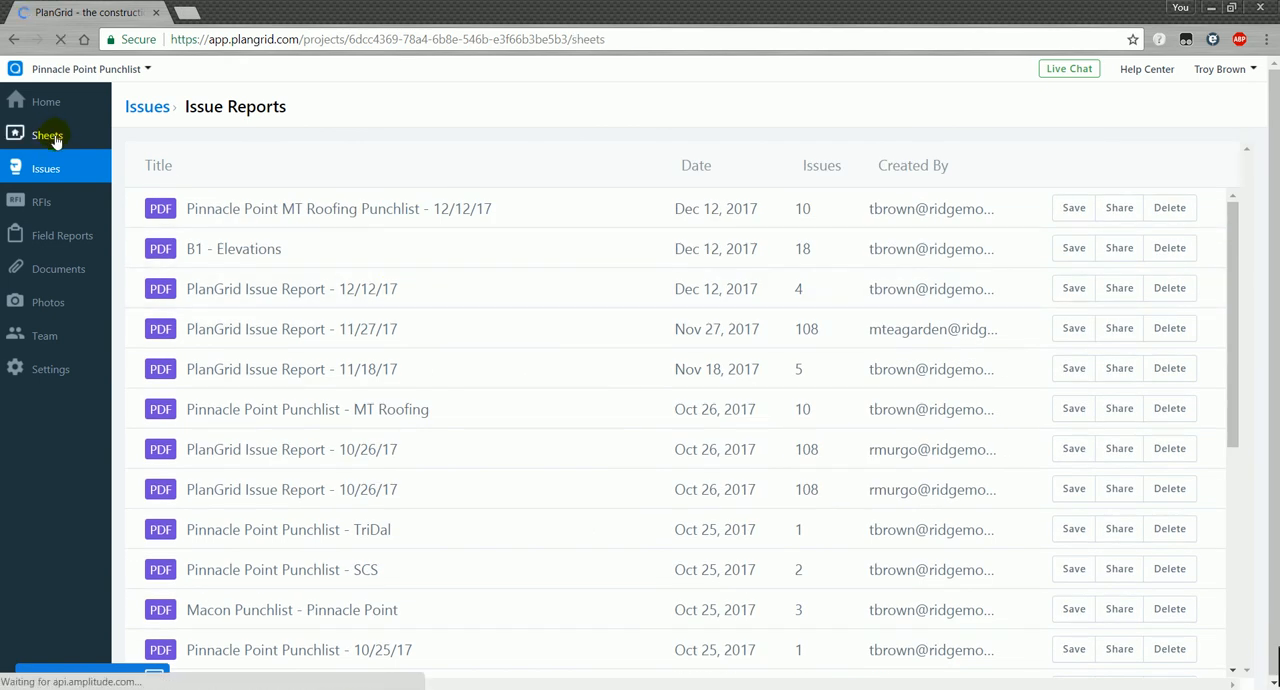
click(47, 134)
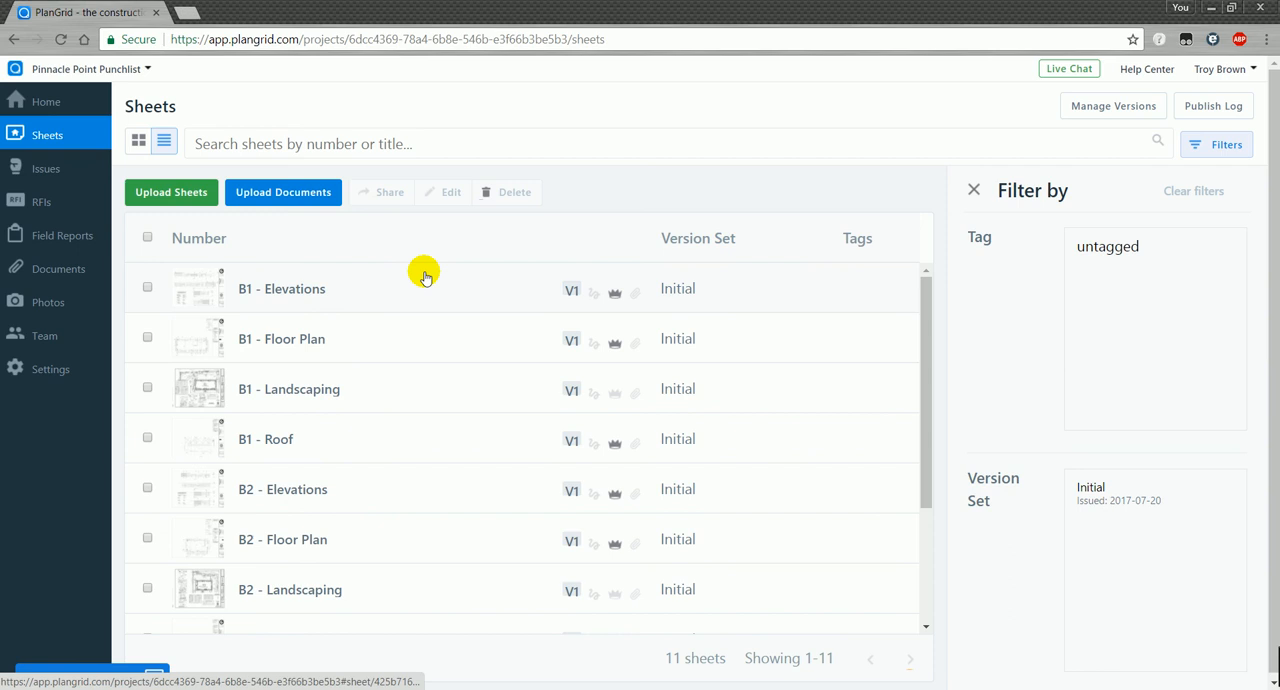